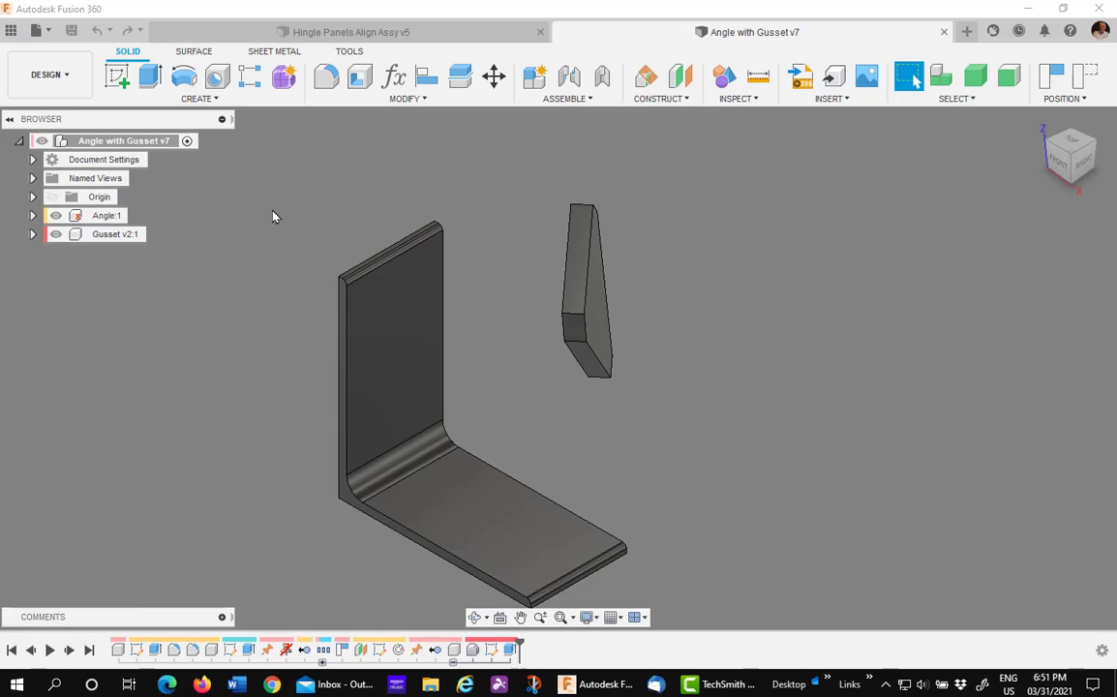
{"action": "mouse_move", "coordinate": [751, 310]}
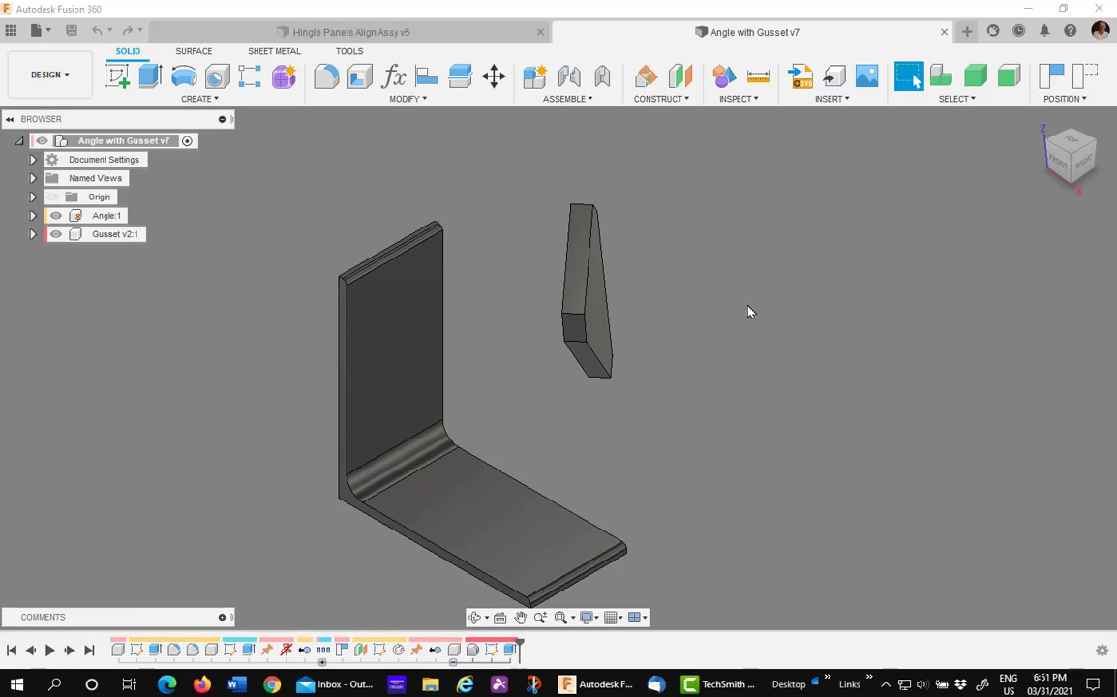
{"action": "mouse_move", "coordinate": [534, 163]}
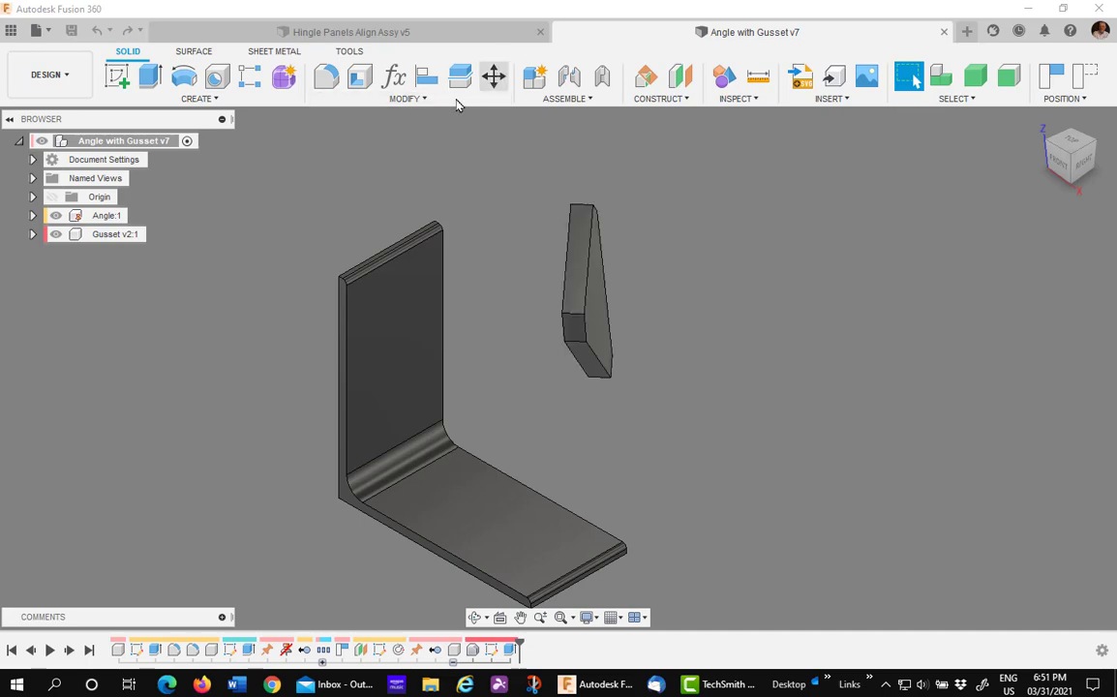
{"action": "mouse_move", "coordinate": [438, 78]}
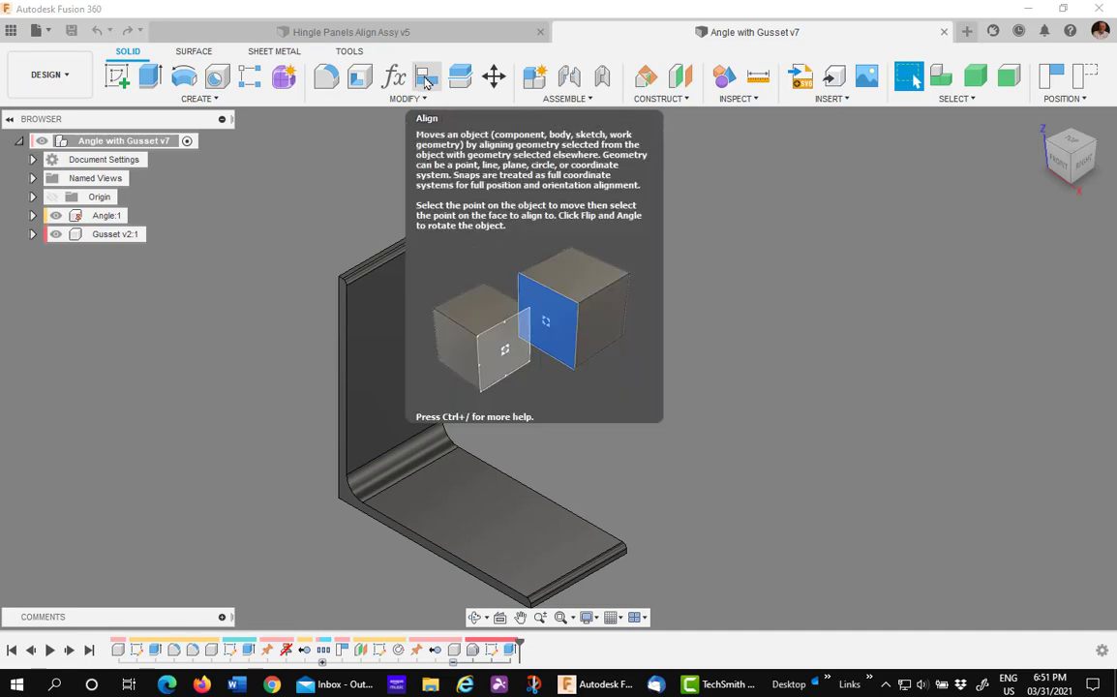
Align the gusset face to the angle's upright face and flip it to the correct side
{"action": "left_click", "coordinate": [430, 78]}
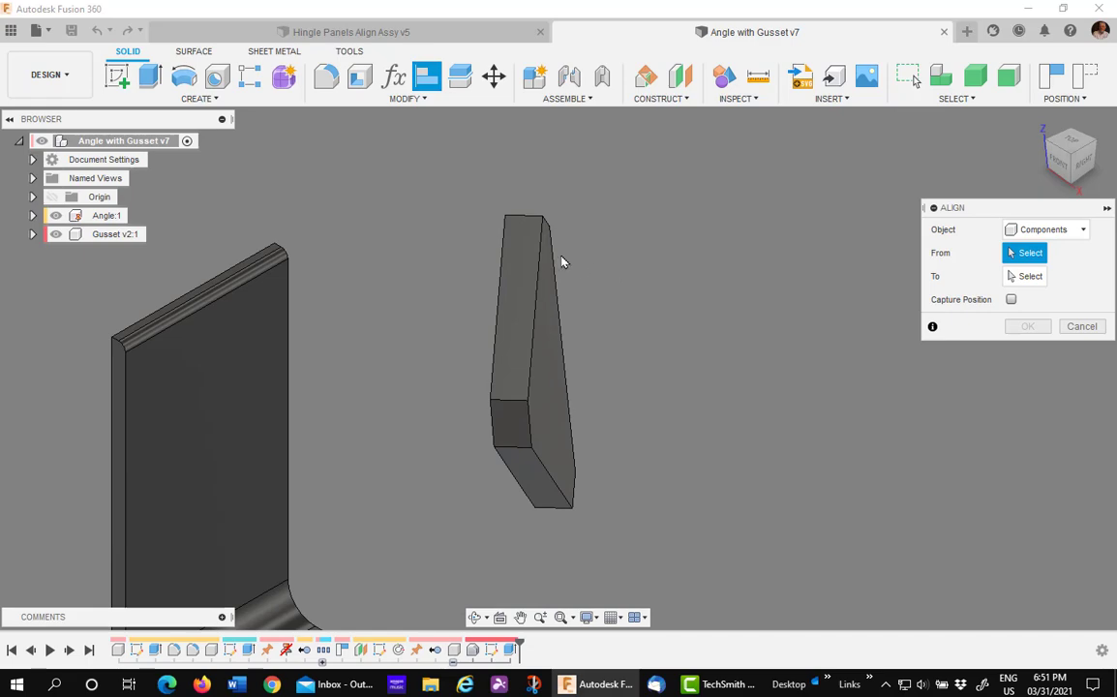
{"action": "left_click", "coordinate": [519, 310]}
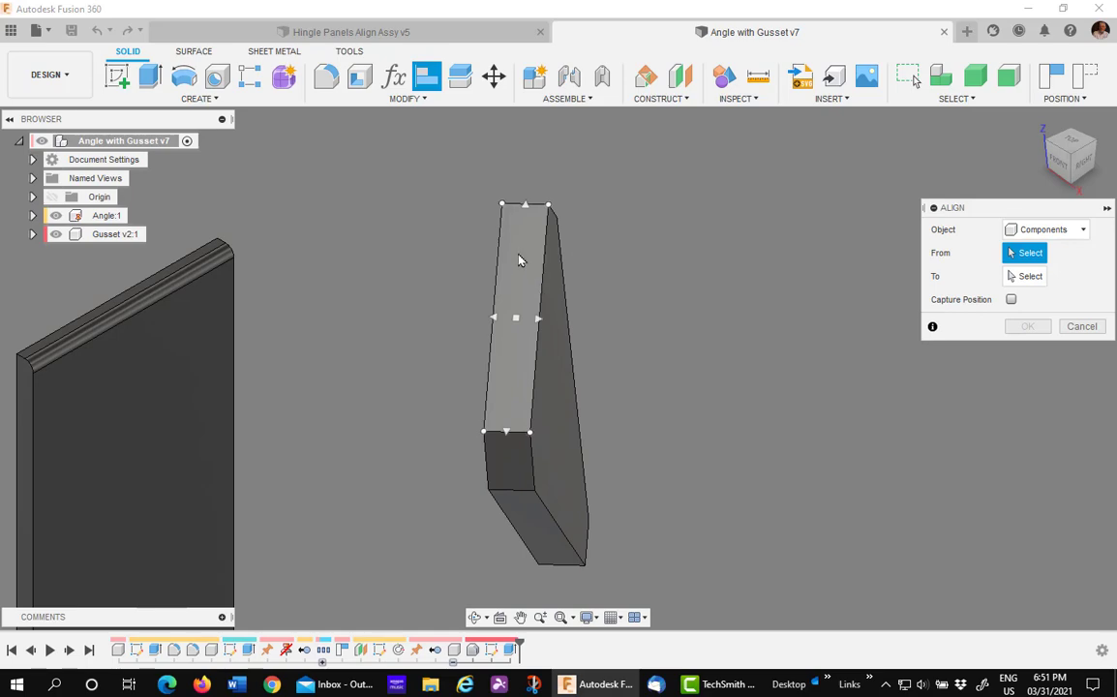
{"action": "mouse_move", "coordinate": [525, 269]}
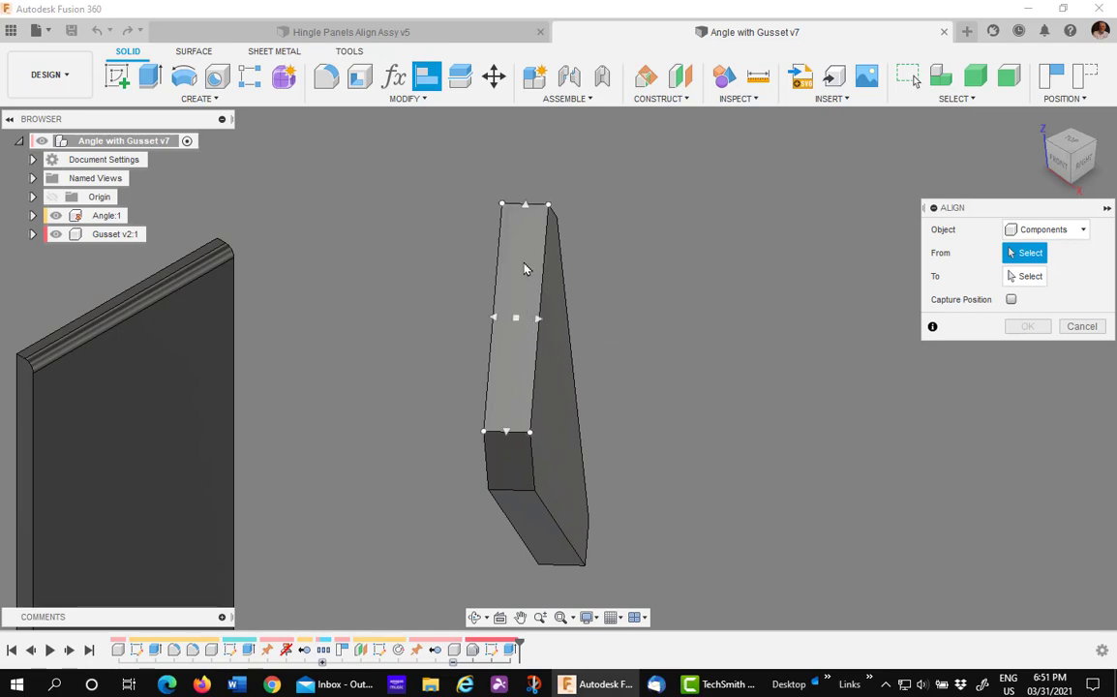
{"action": "mouse_move", "coordinate": [519, 310]}
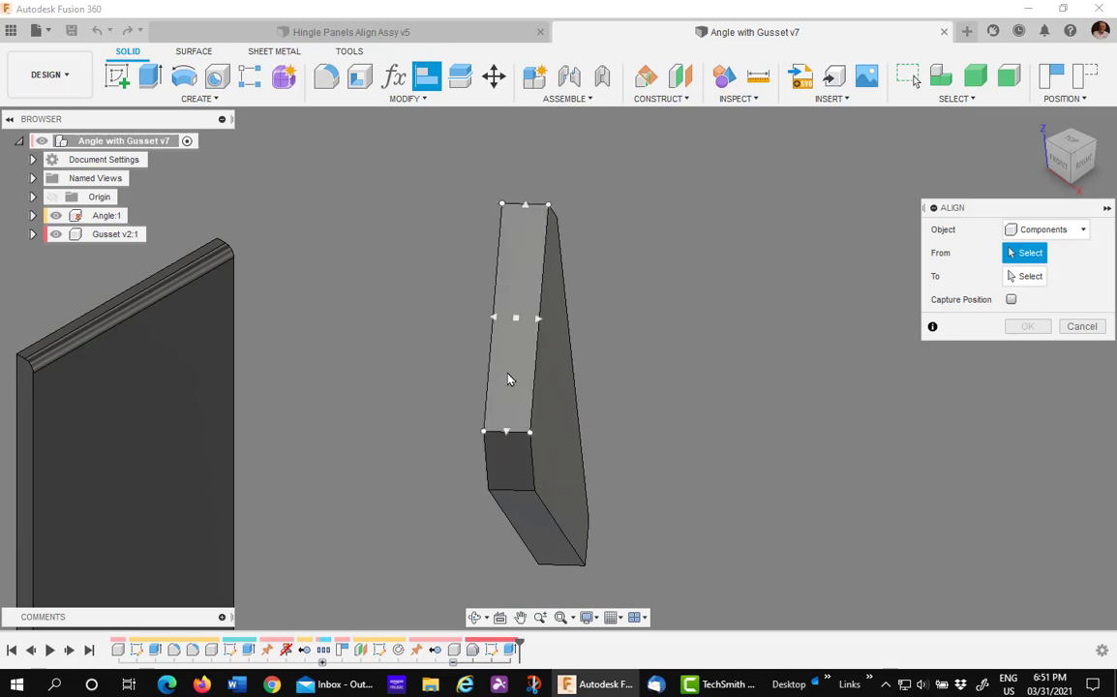
{"action": "mouse_move", "coordinate": [515, 372]}
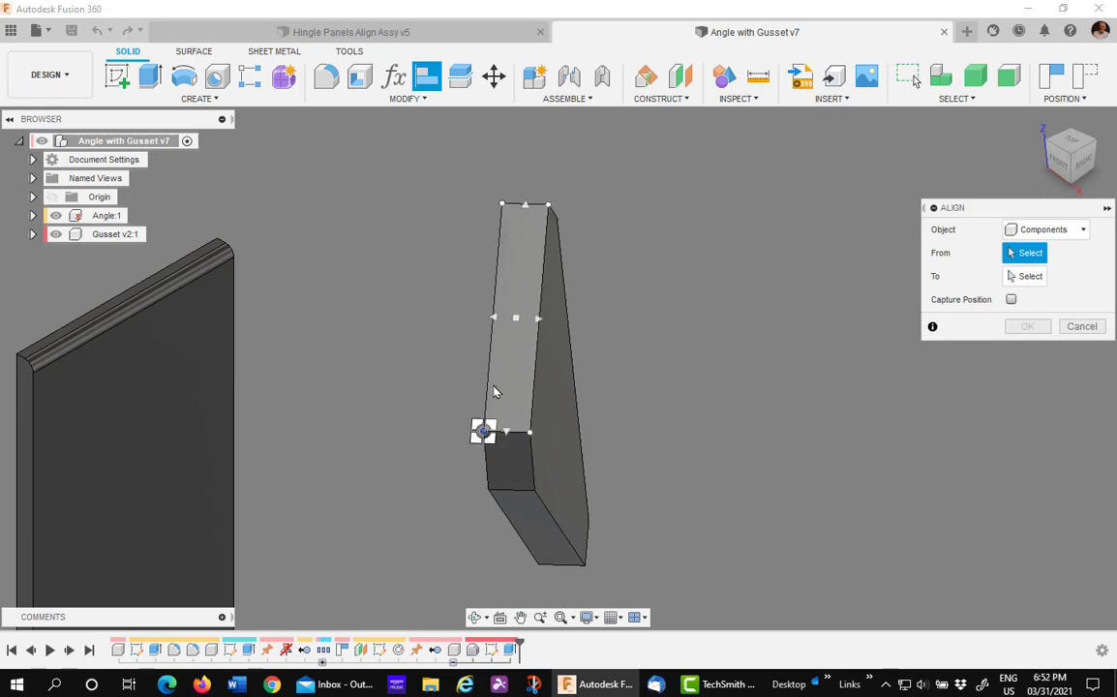
{"action": "left_click", "coordinate": [515, 325]}
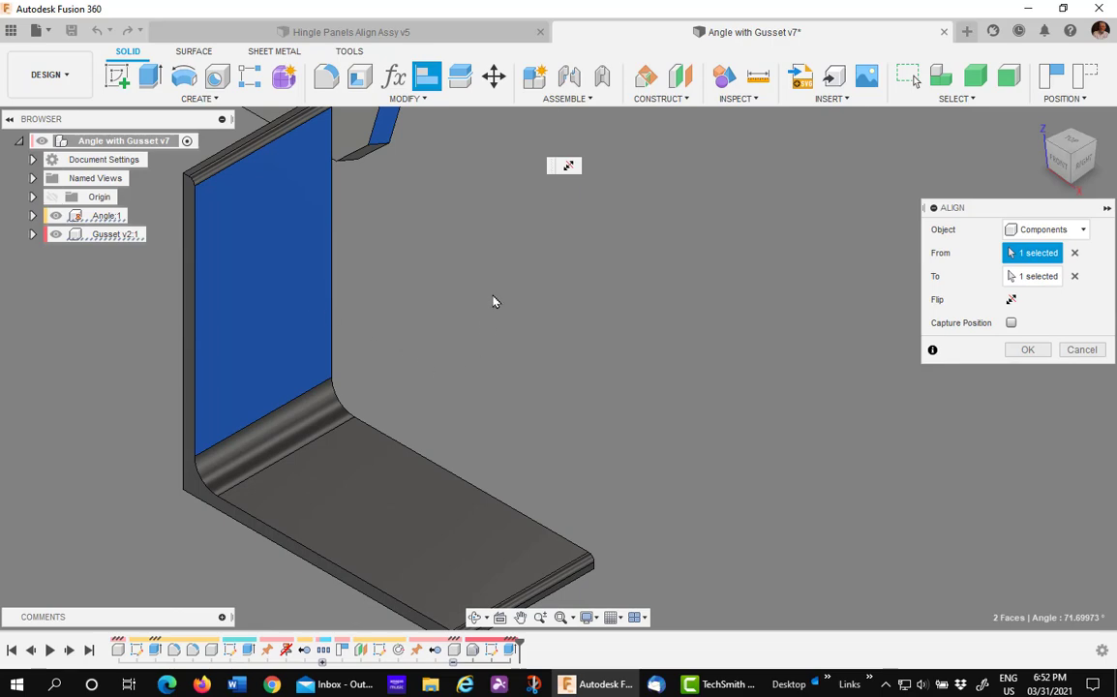
{"action": "left_click", "coordinate": [1011, 299]}
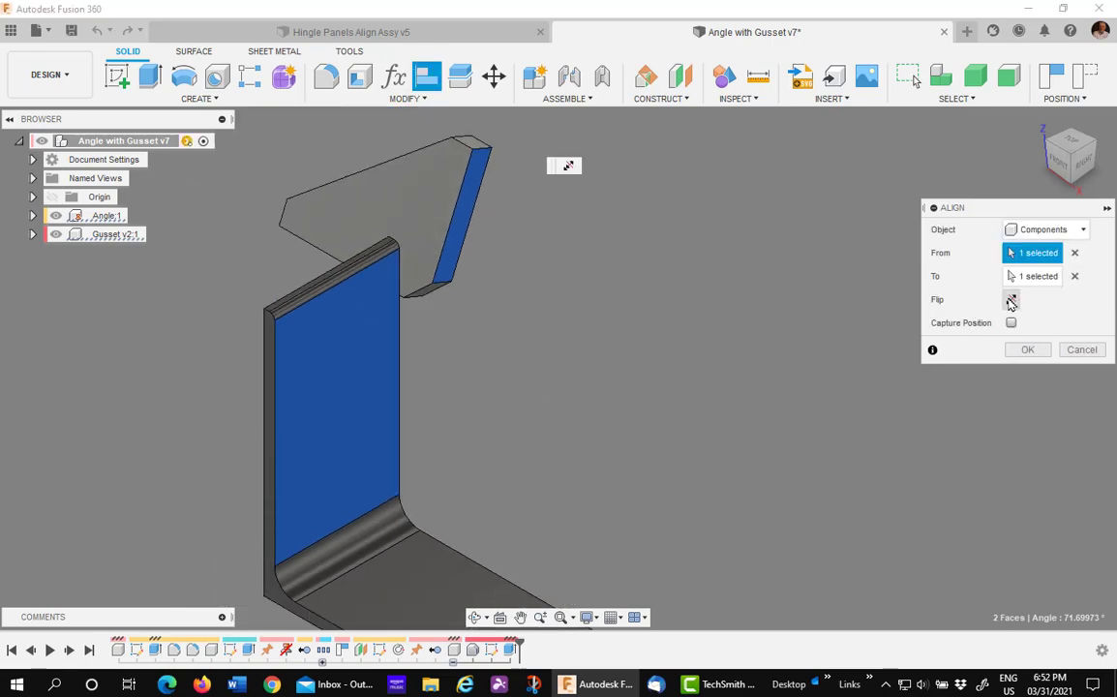
{"action": "left_click", "coordinate": [1011, 298]}
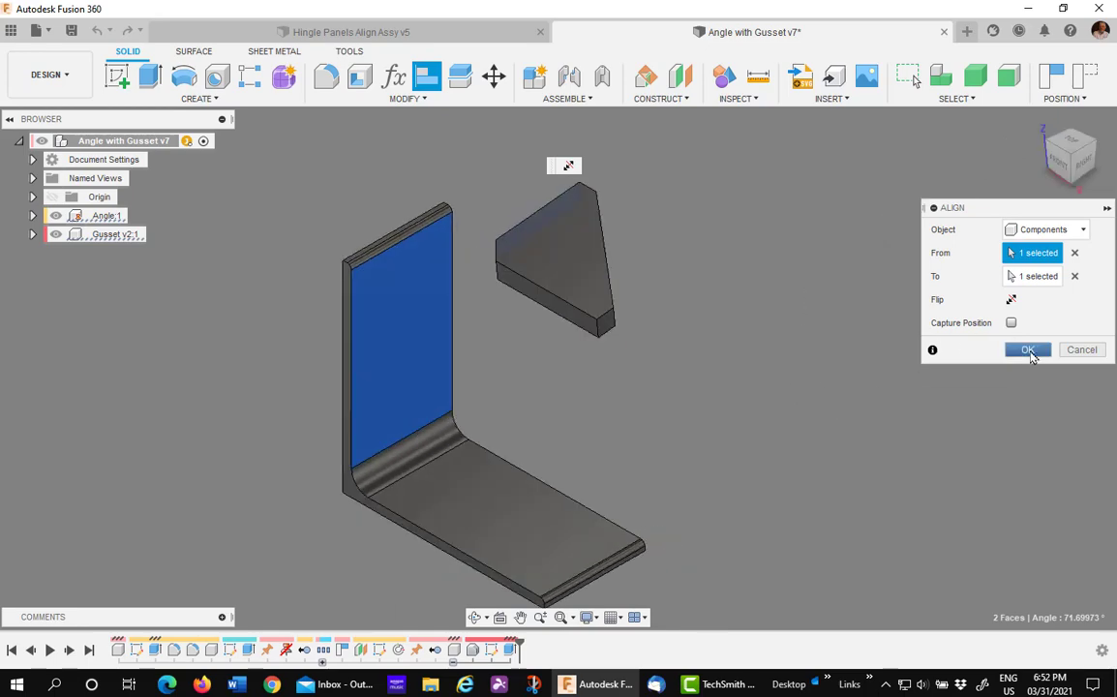
Commit the face alignment, then align Angle:1 Origin XZ to the Gusset Origin XZ to center it
{"action": "left_click", "coordinate": [1026, 348]}
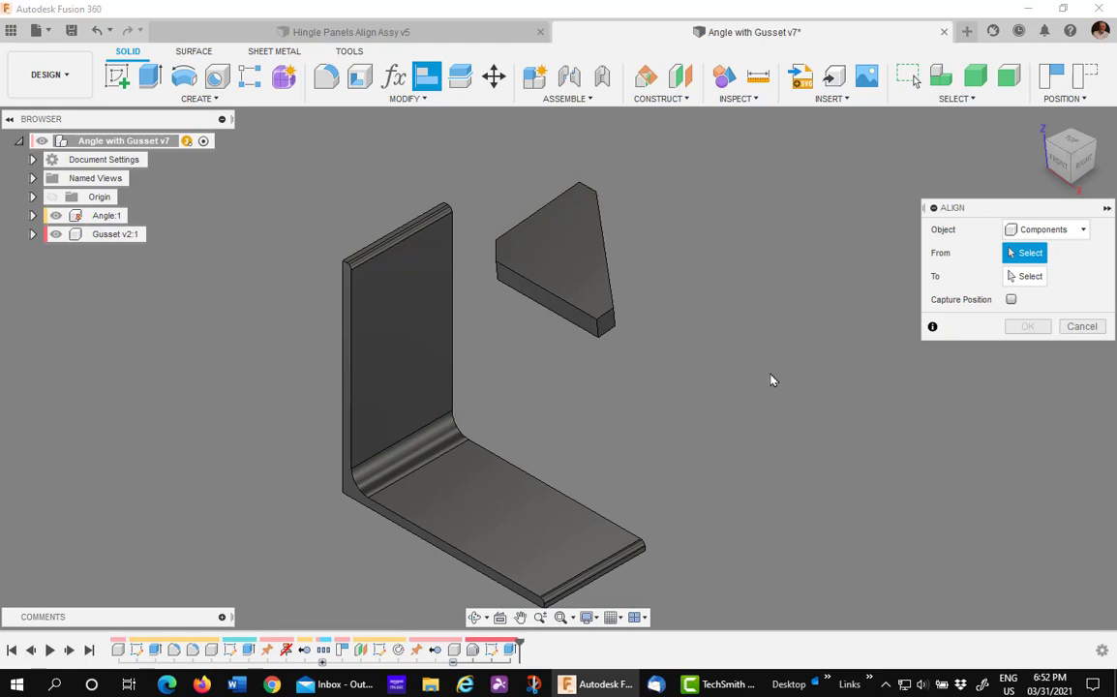
{"action": "mouse_move", "coordinate": [573, 358]}
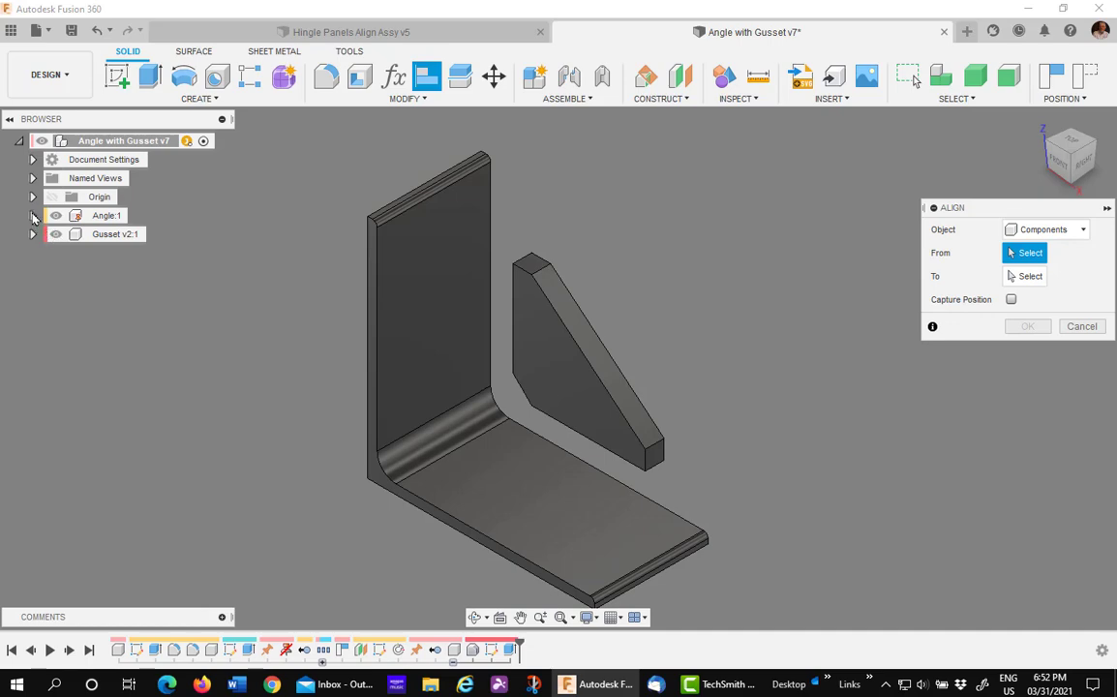
{"action": "left_click", "coordinate": [31, 215]}
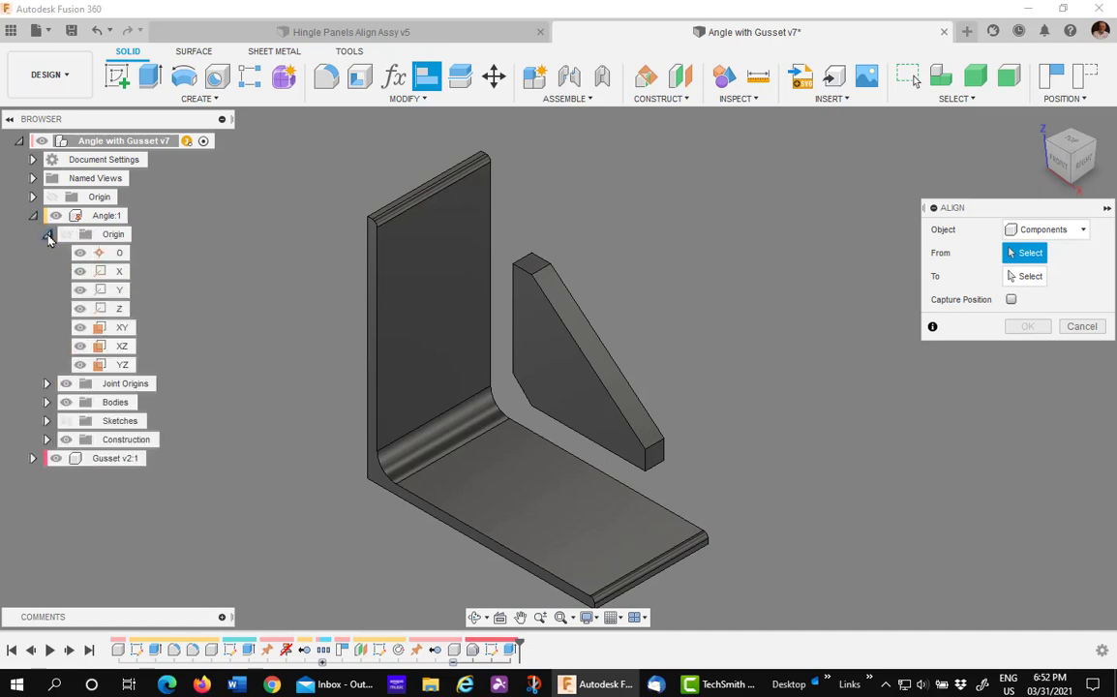
{"action": "left_click", "coordinate": [122, 344]}
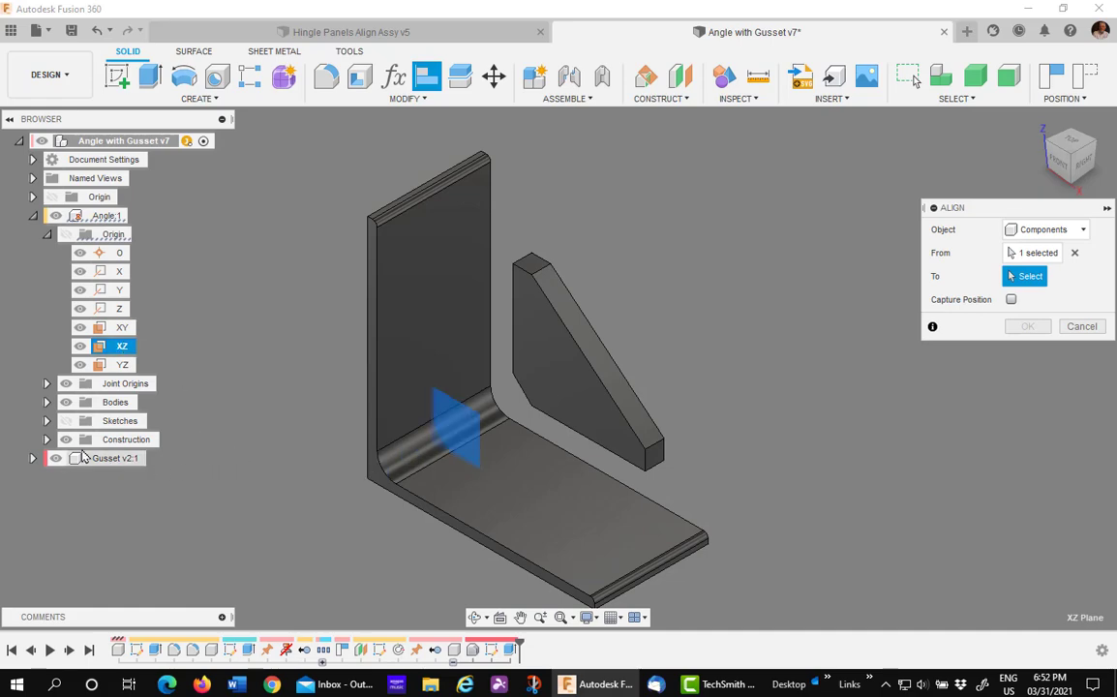
{"action": "left_click", "coordinate": [31, 459]}
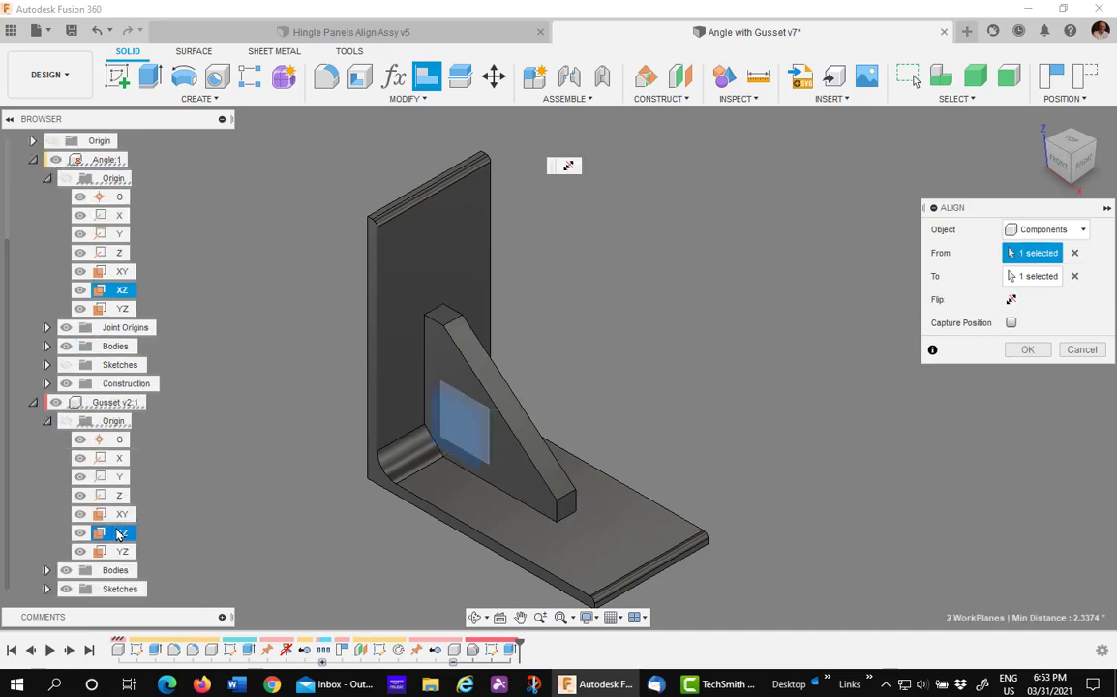
{"action": "left_click", "coordinate": [1026, 348]}
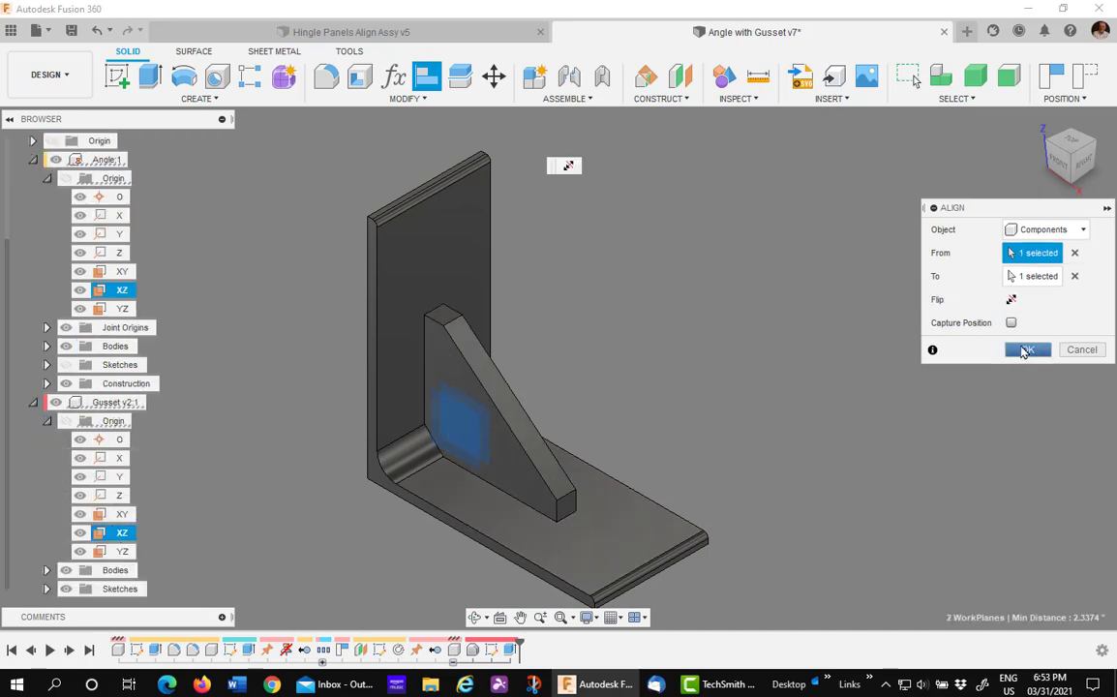
{"action": "left_click", "coordinate": [1026, 349]}
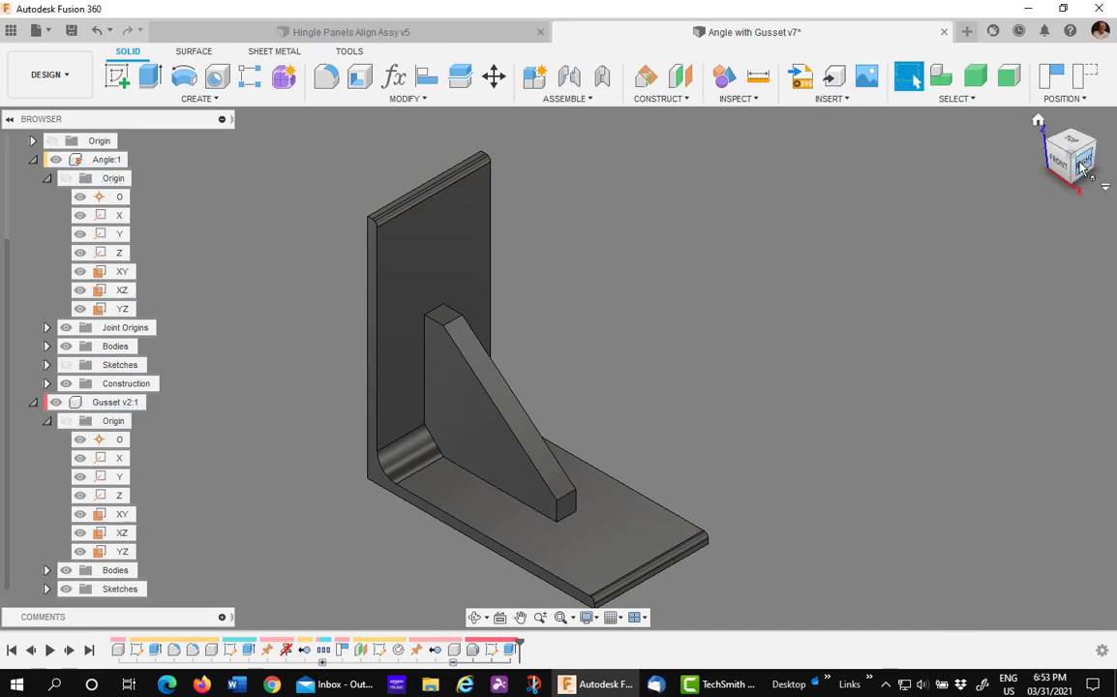
Align the gusset face against the angle bracket's base face and commit it
{"action": "left_click", "coordinate": [1086, 165]}
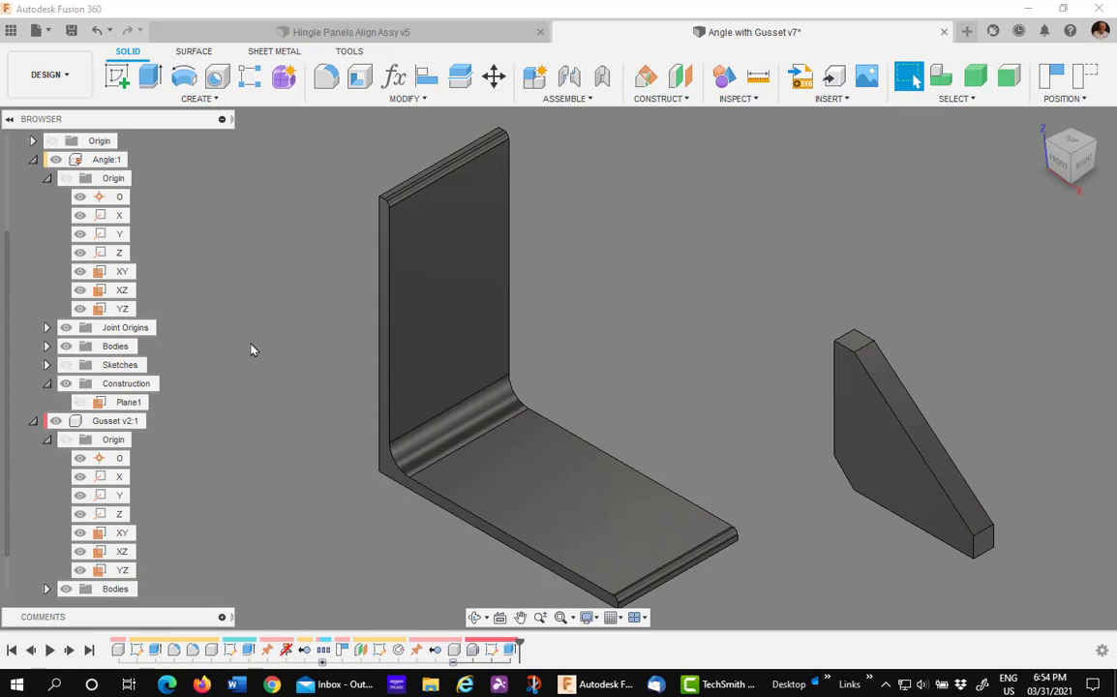
{"action": "mouse_move", "coordinate": [158, 401]}
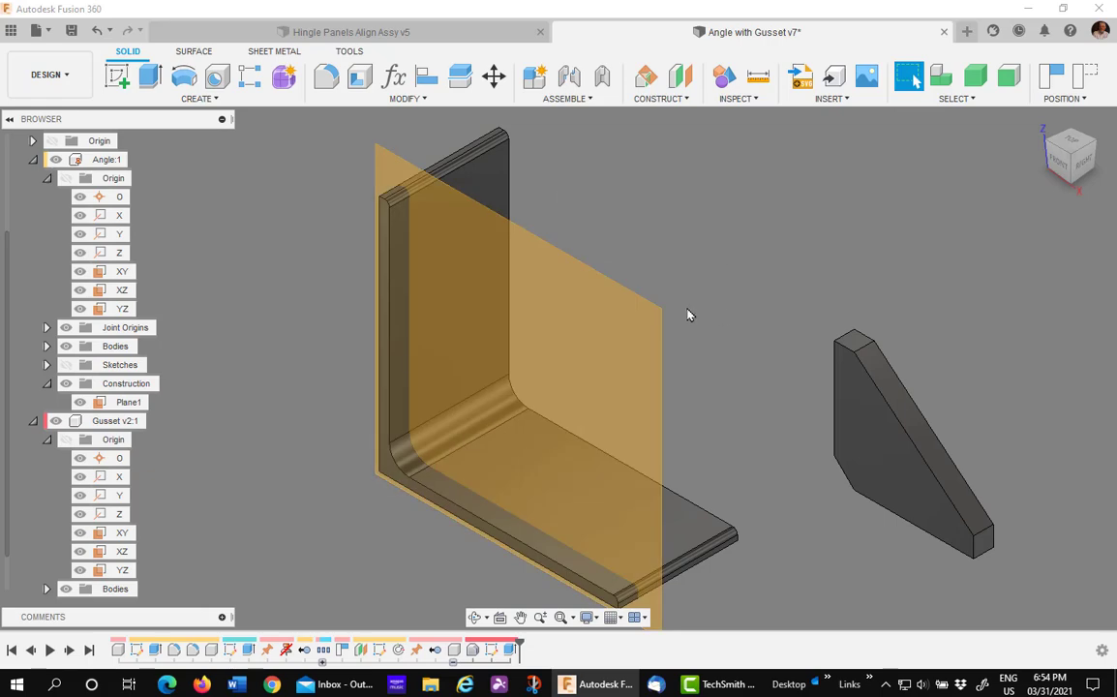
{"action": "mouse_move", "coordinate": [763, 244]}
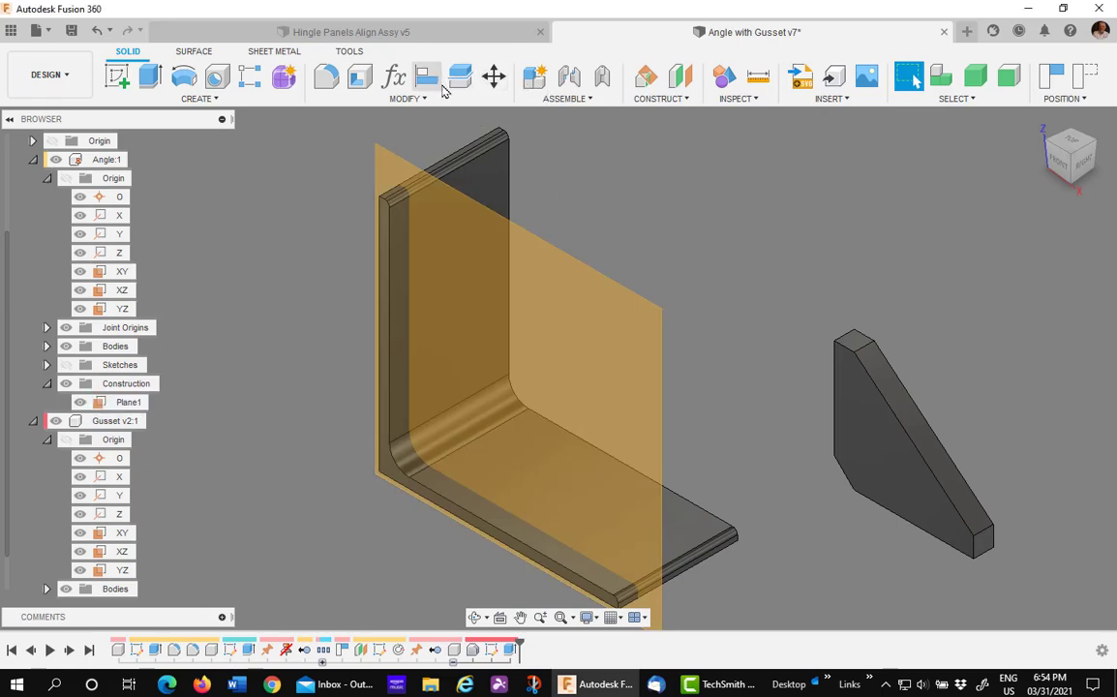
{"action": "left_click", "coordinate": [434, 77]}
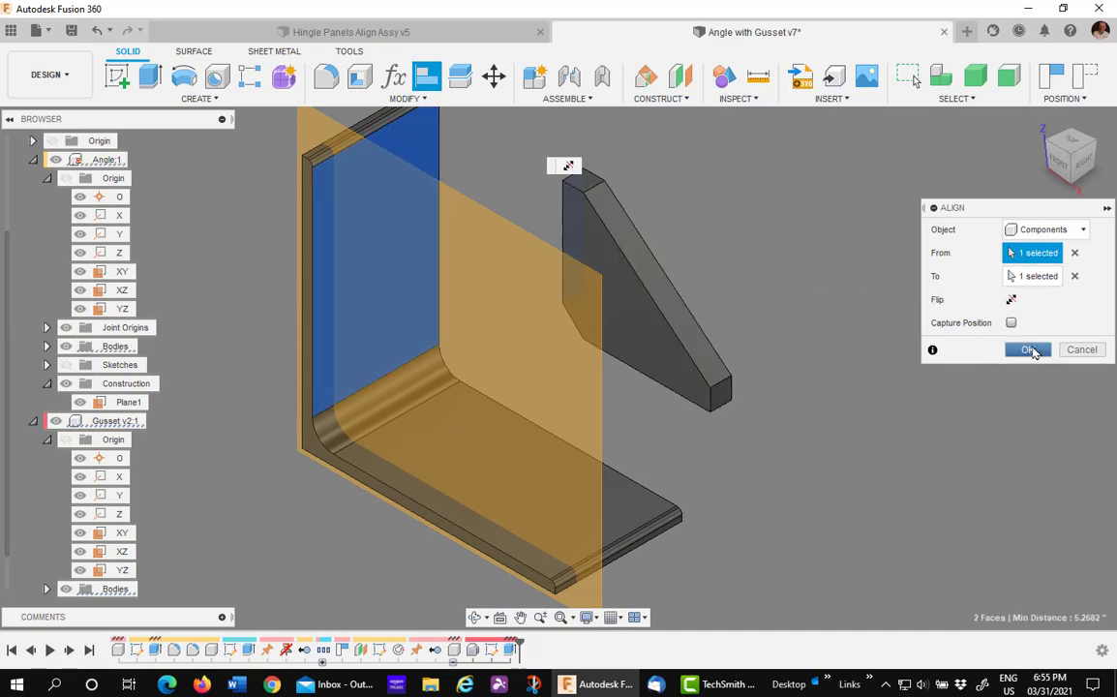
{"action": "left_click", "coordinate": [1027, 349]}
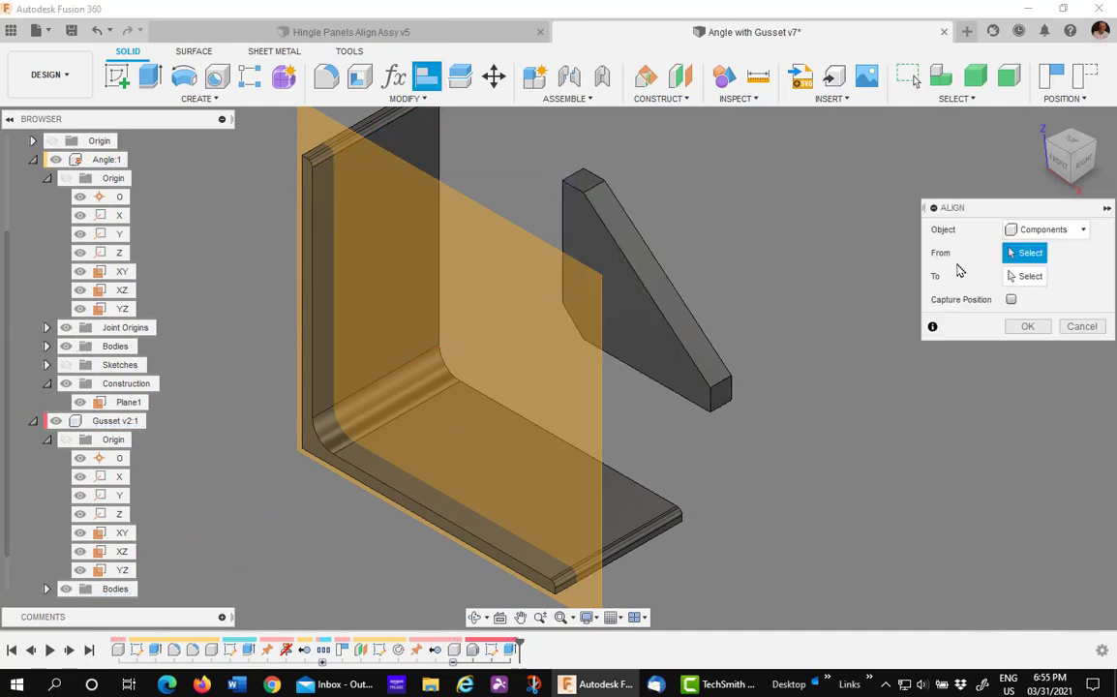
{"action": "left_click", "coordinate": [639, 291]}
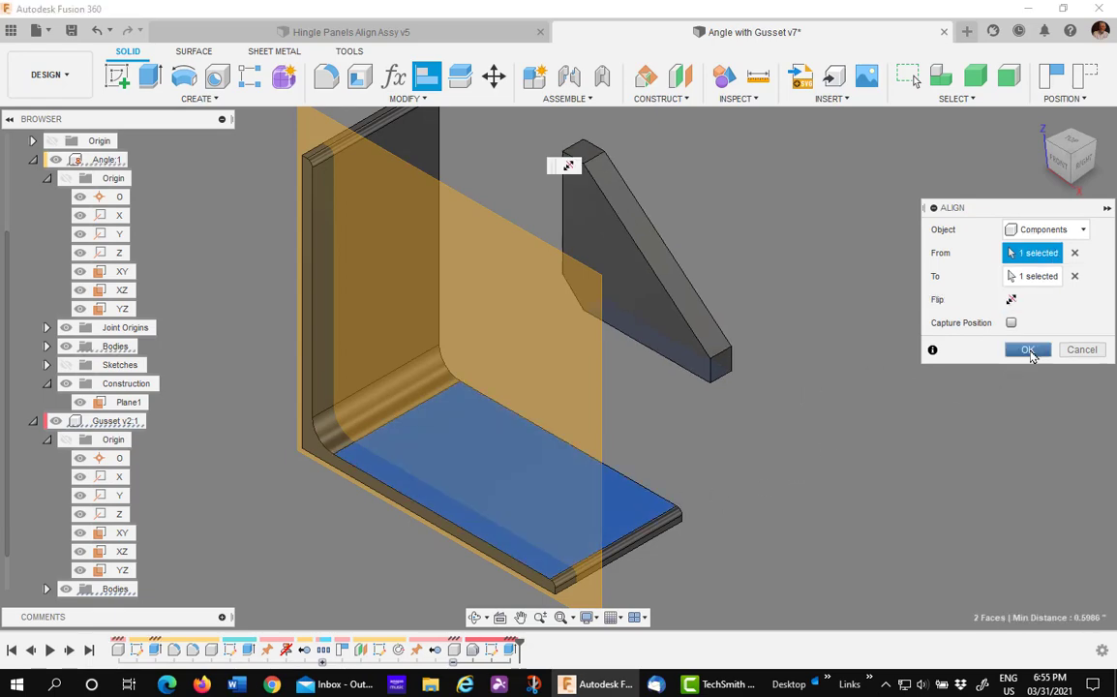
{"action": "left_click", "coordinate": [1026, 348]}
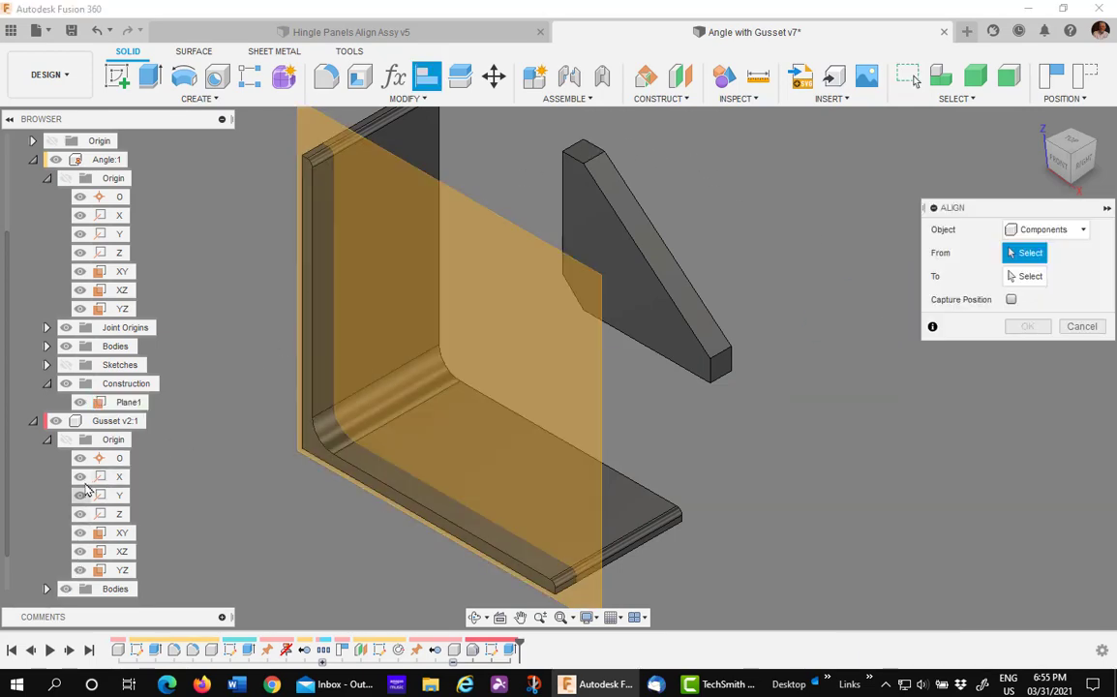
Cancel the empty alignment and edit the angle's new Sketch1 (1) holding the base reference point
{"action": "left_click", "coordinate": [122, 550]}
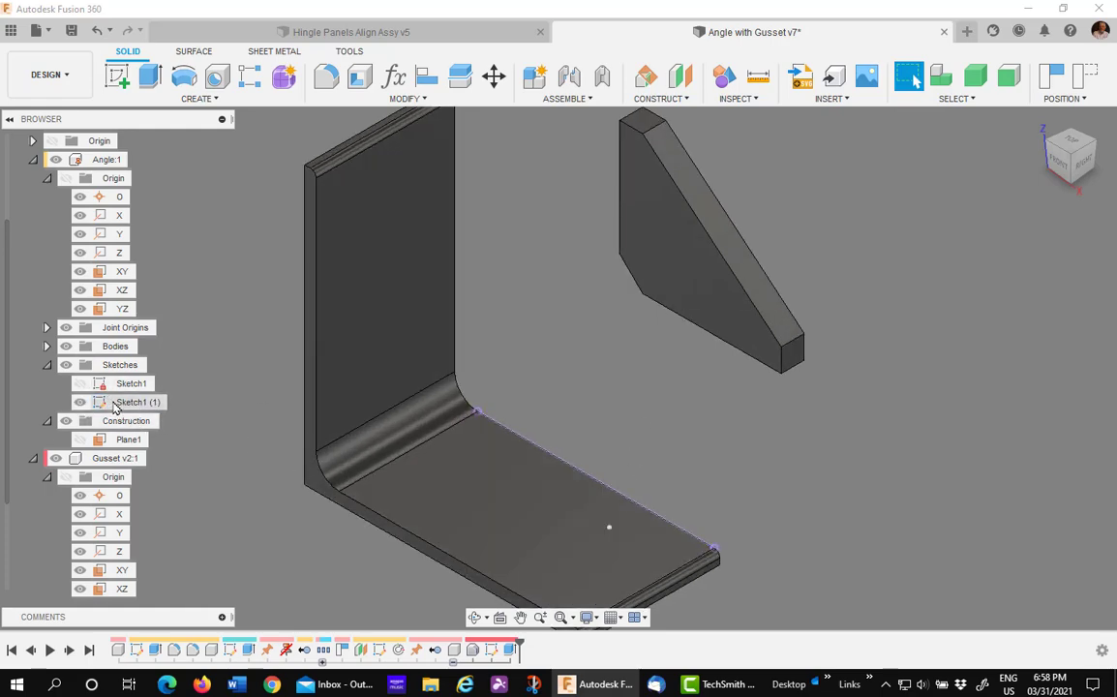
{"action": "right_click", "coordinate": [136, 400]}
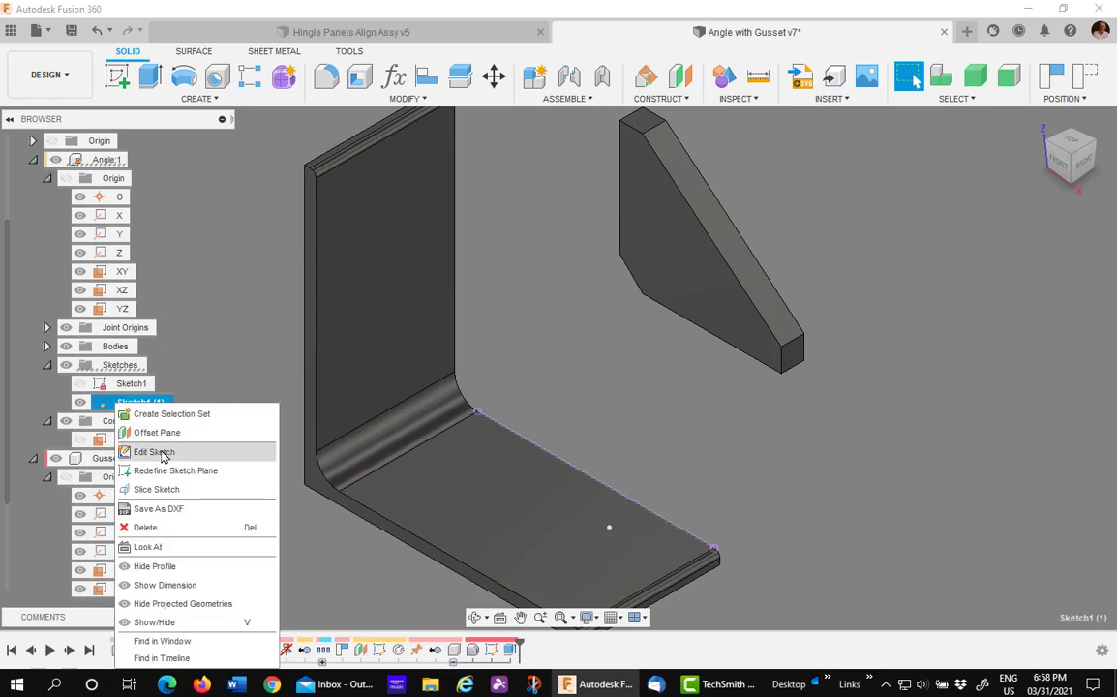
{"action": "left_click", "coordinate": [151, 451]}
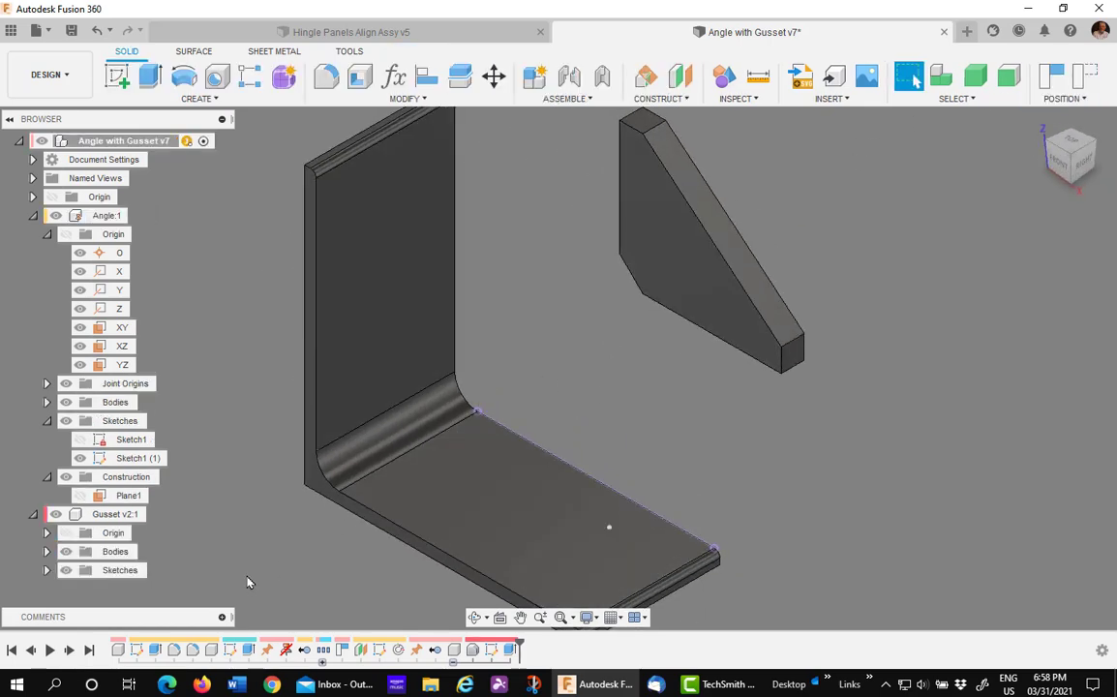
Snap the gusset's corner point onto the sketch point on the angle's base flange
{"action": "left_click", "coordinate": [430, 76]}
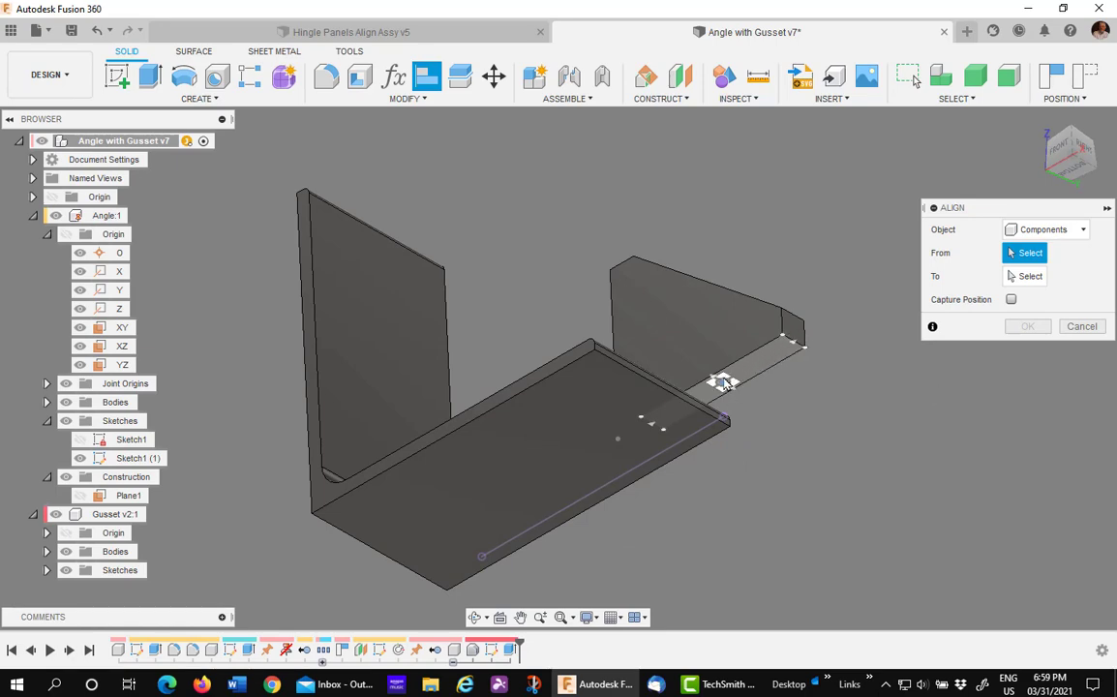
{"action": "left_click", "coordinate": [721, 379]}
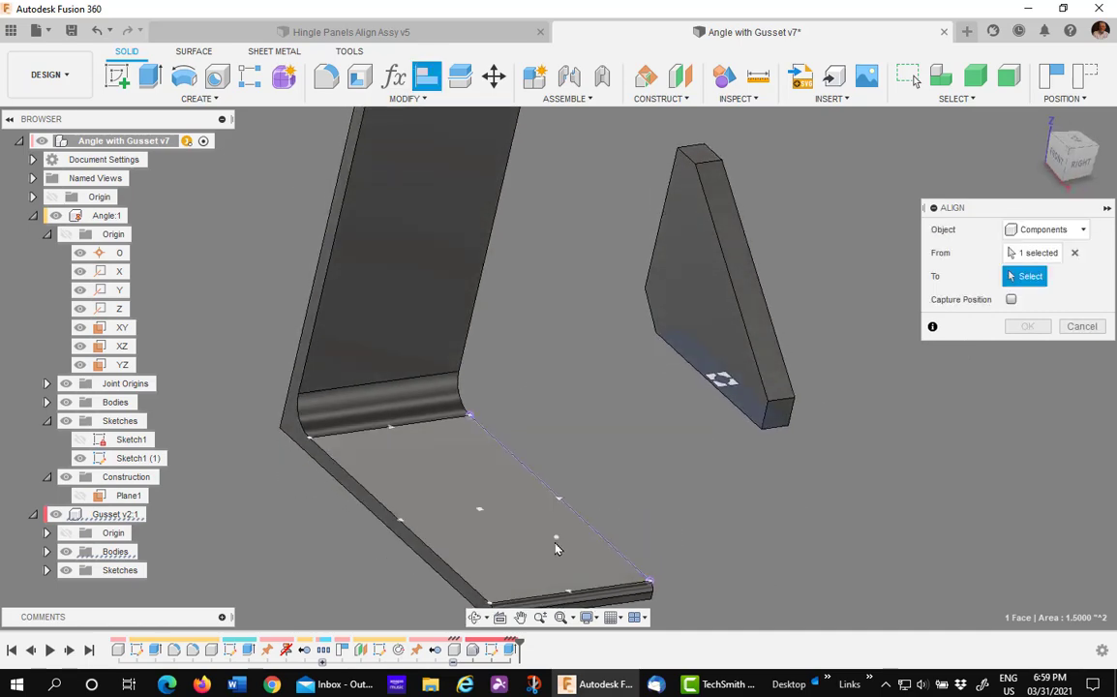
{"action": "left_click", "coordinate": [555, 535]}
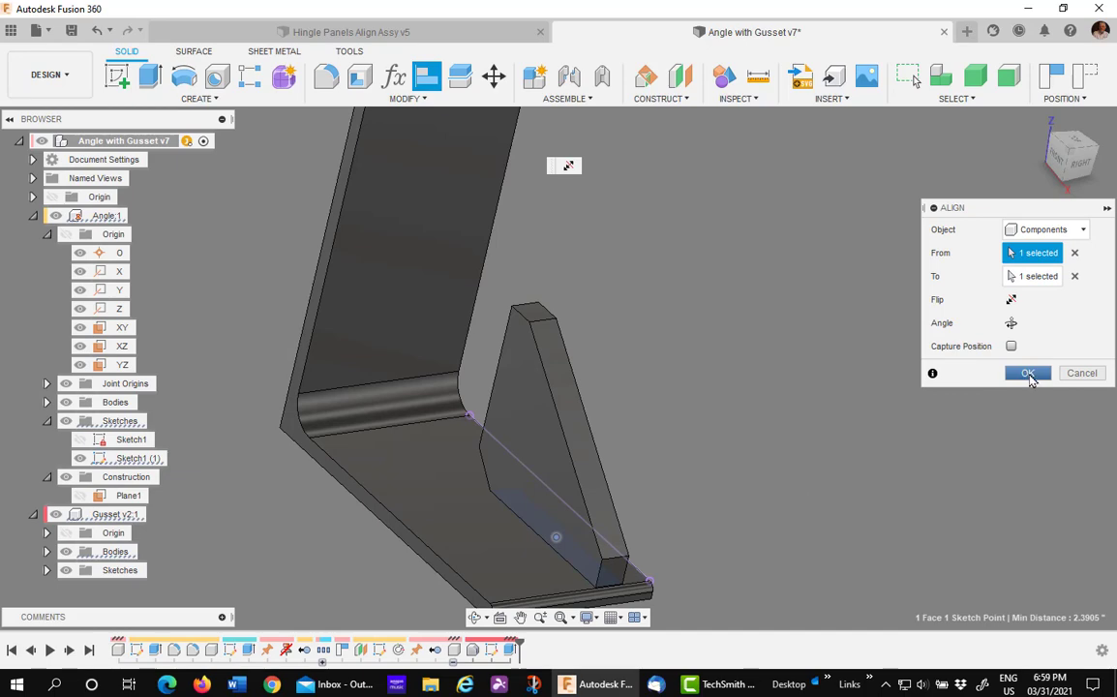
{"action": "left_click", "coordinate": [1028, 372]}
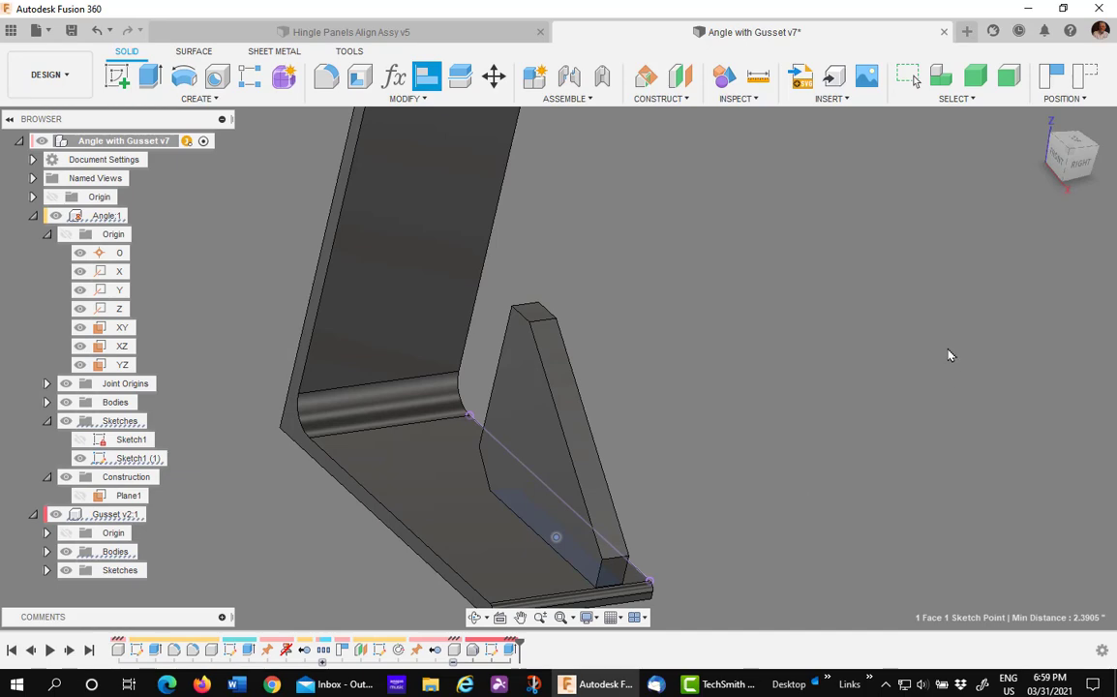
Repeat Align to seat the gusset face against the angle's vertical leg and inspect the fit
{"action": "right_click", "coordinate": [951, 356]}
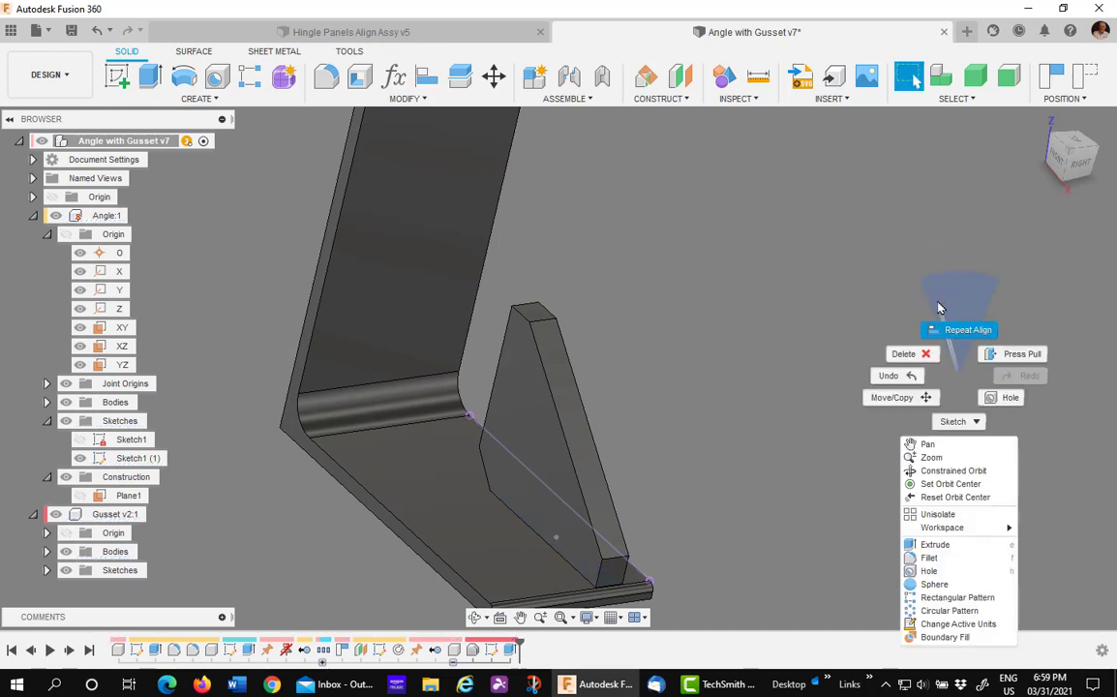
{"action": "left_click", "coordinate": [966, 329]}
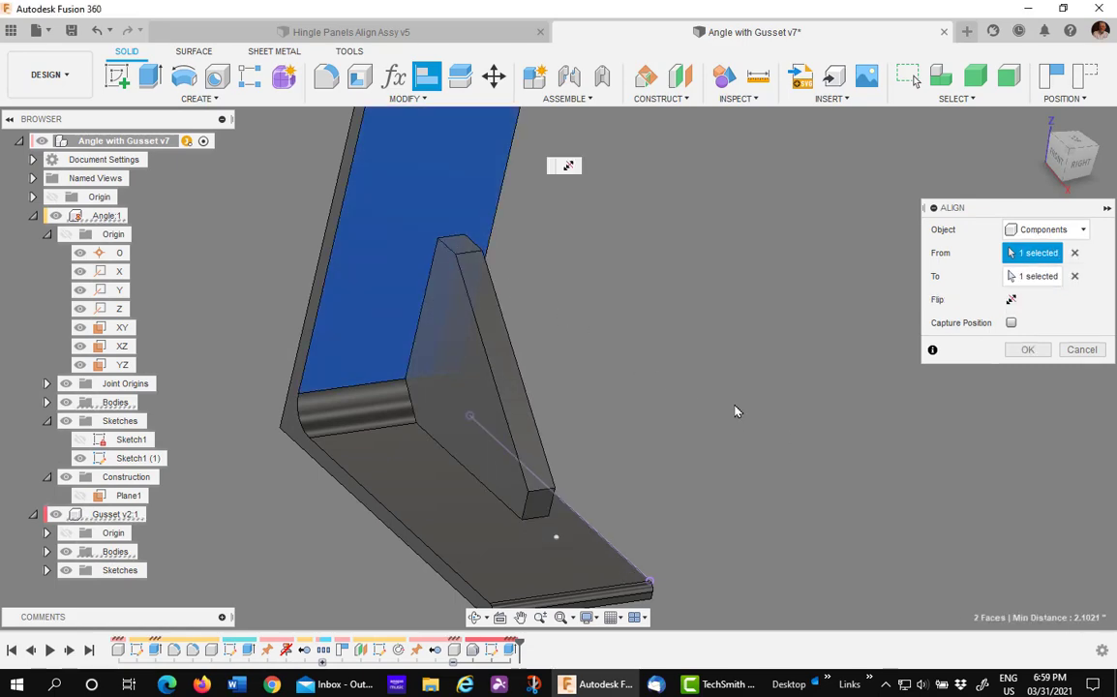
{"action": "left_click_drag", "start_coordinate": [736, 411], "coordinate": [682, 428]}
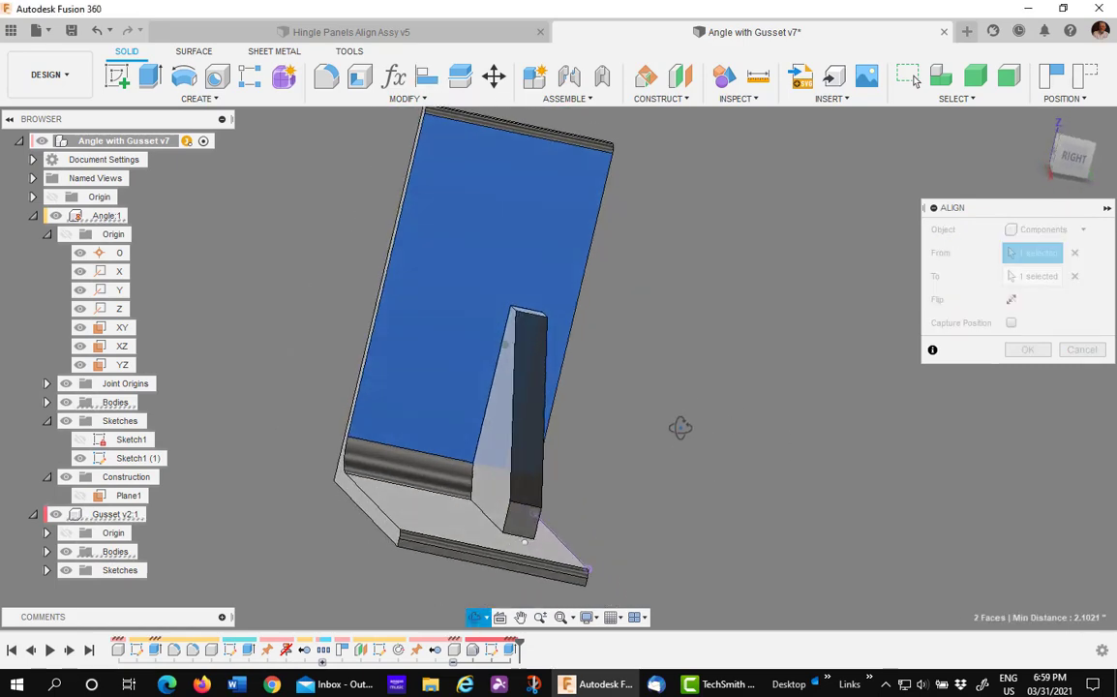
{"action": "left_click_drag", "start_coordinate": [682, 428], "coordinate": [732, 473]}
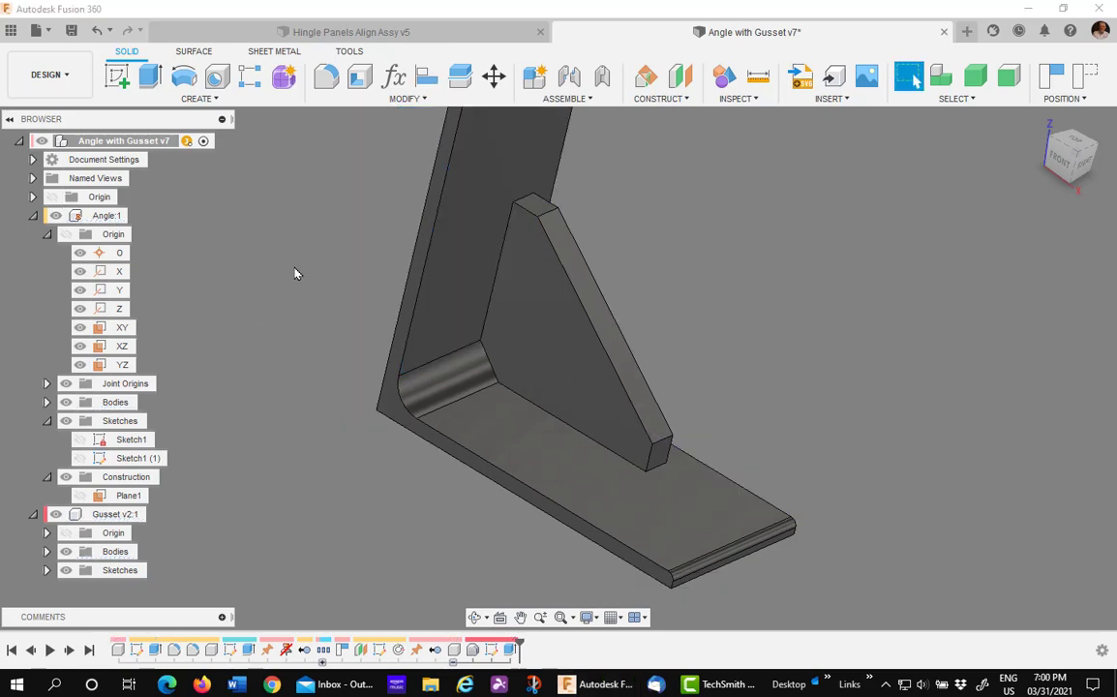
{"action": "mouse_move", "coordinate": [474, 344]}
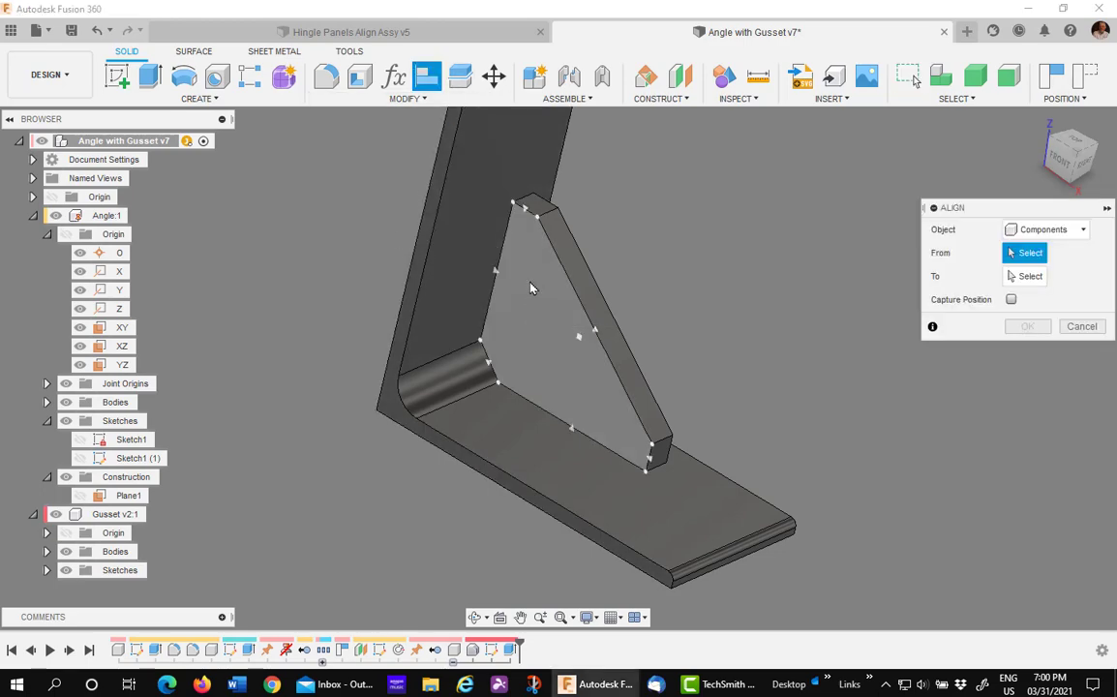
Align the gusset's side face flush with the angle bracket's side face
{"action": "left_click", "coordinate": [562, 333]}
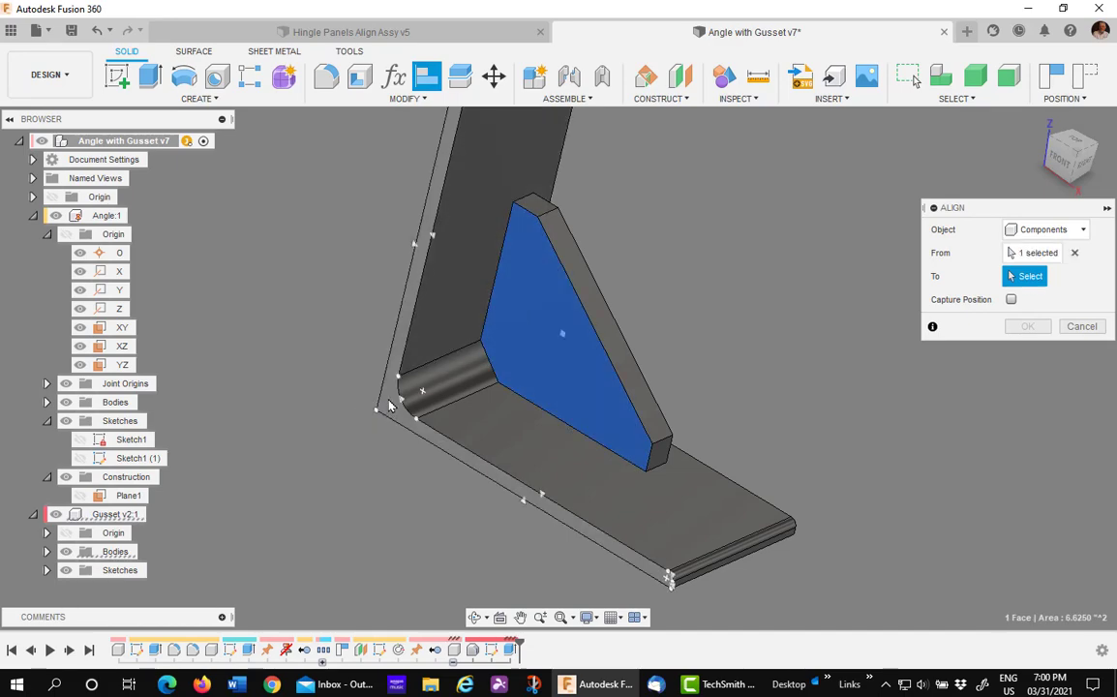
{"action": "left_click", "coordinate": [562, 334]}
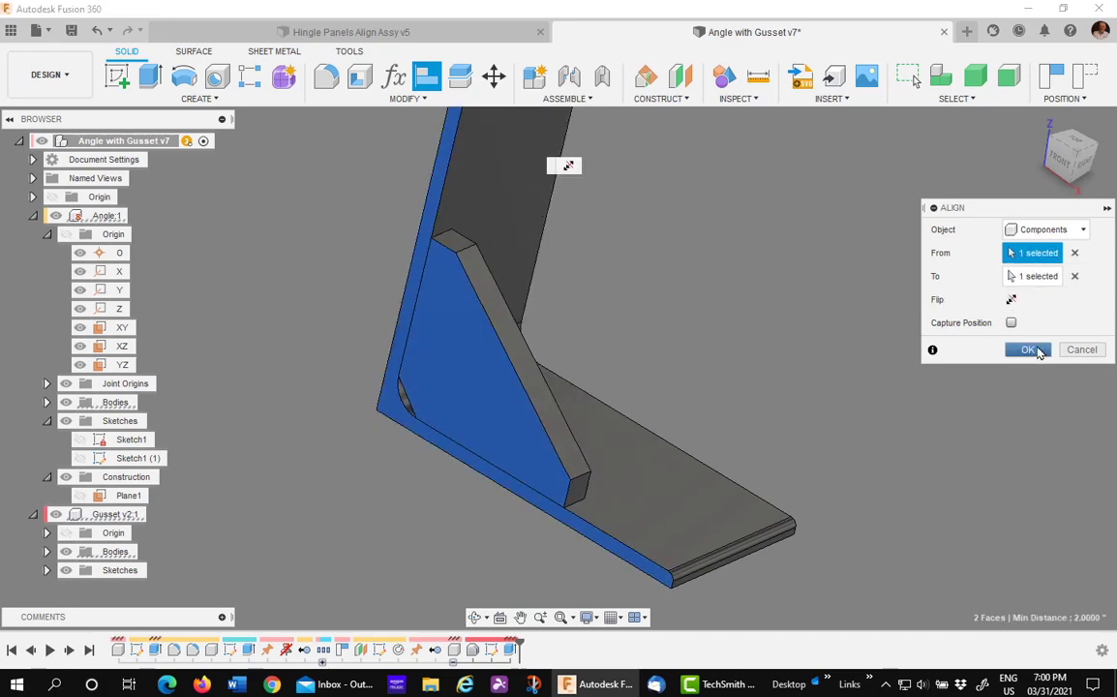
{"action": "left_click", "coordinate": [1029, 348]}
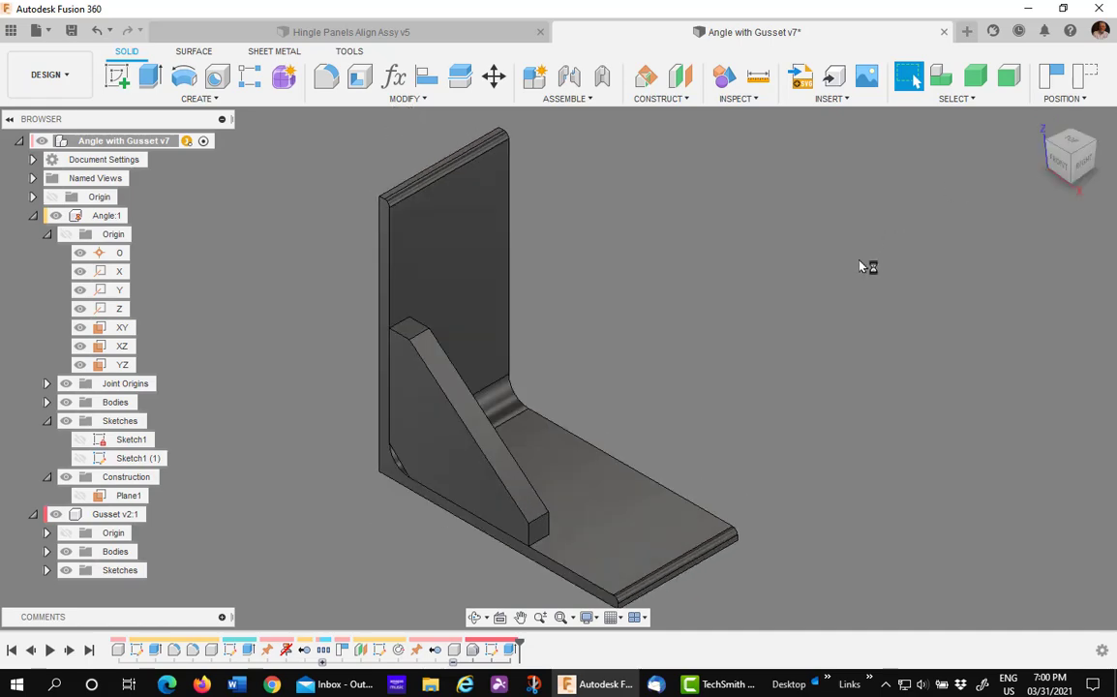
{"action": "mouse_move", "coordinate": [637, 209]}
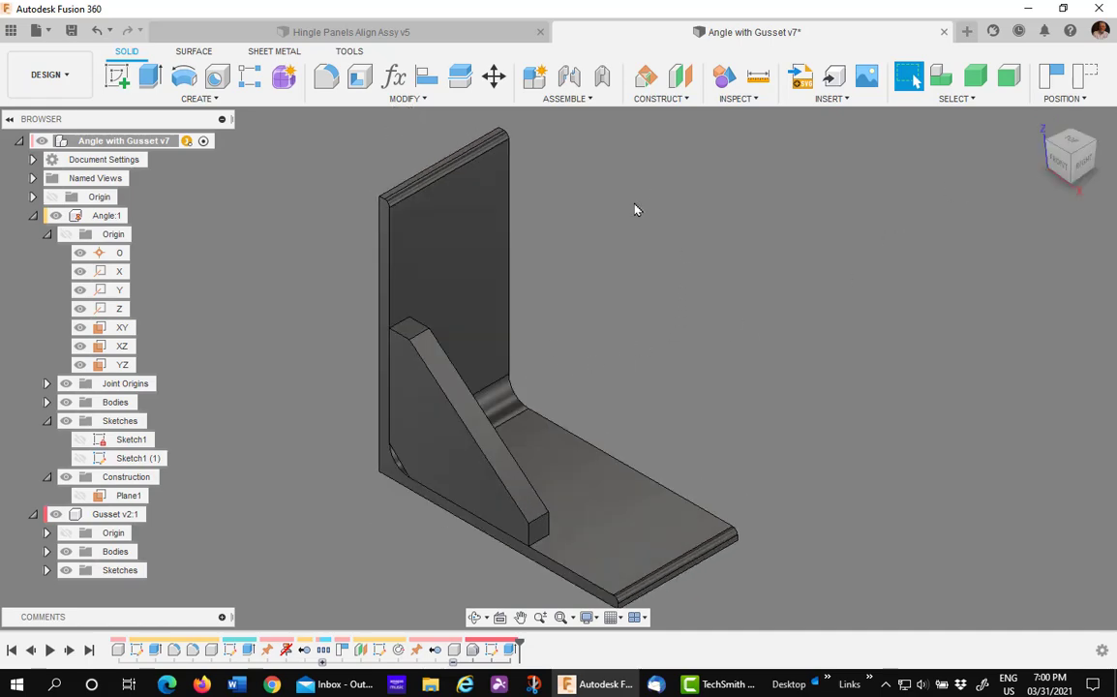
{"action": "mouse_move", "coordinate": [786, 213]}
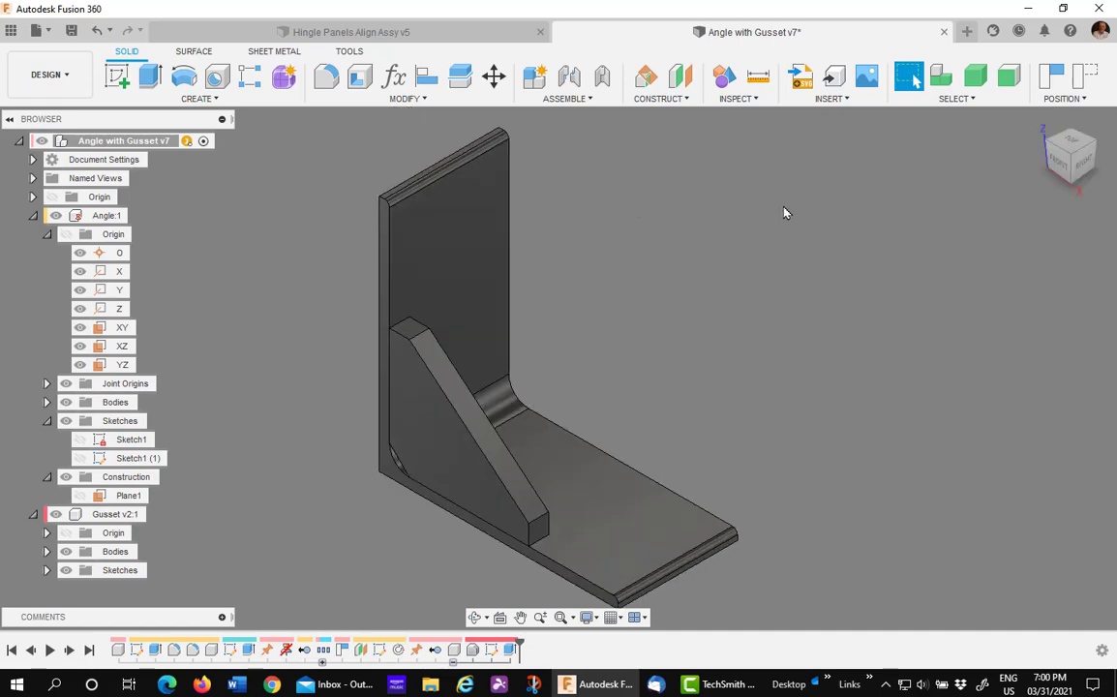
{"action": "mouse_move", "coordinate": [599, 371]}
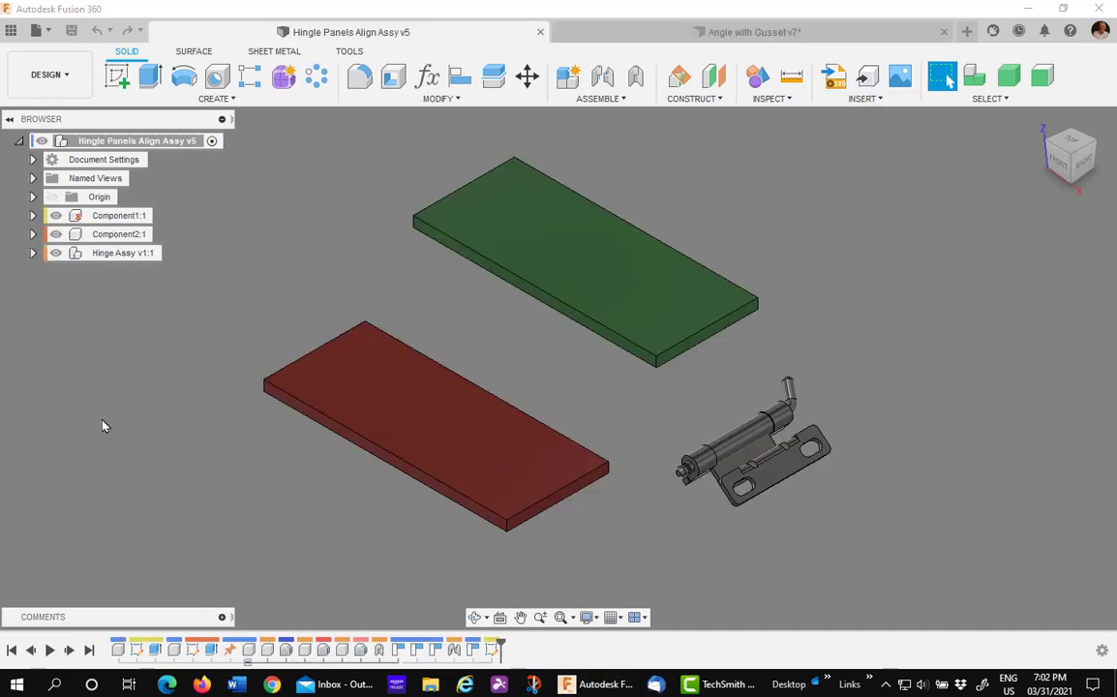
{"action": "mouse_move", "coordinate": [132, 384]}
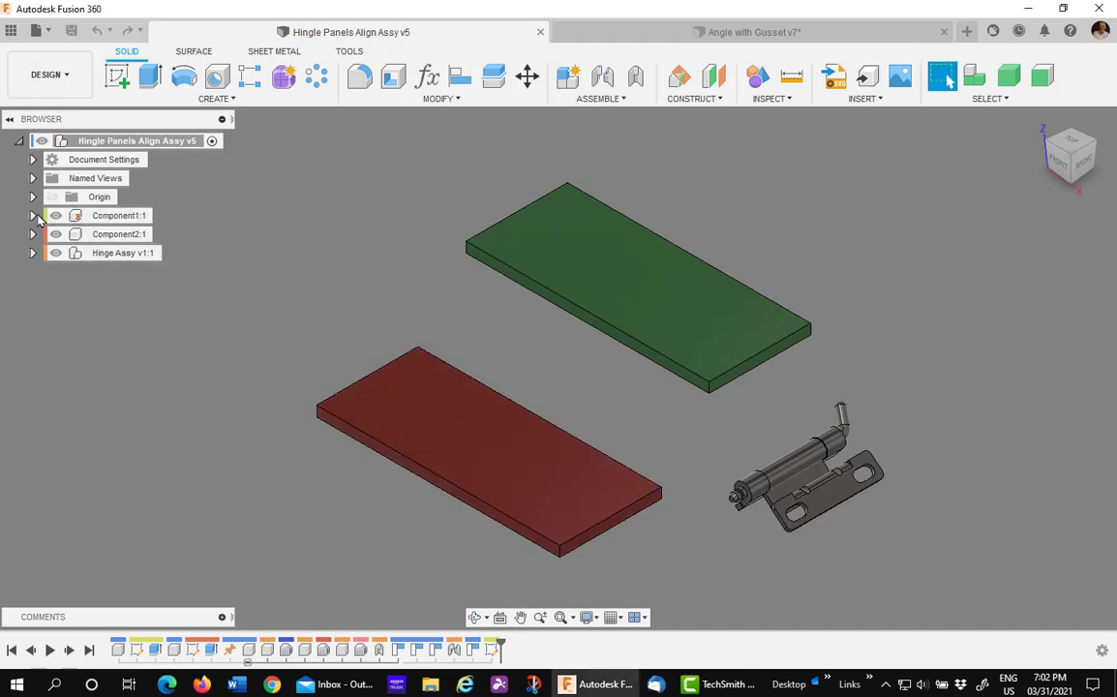
Expand Component1 in the hinge panels assembly and show its sketches
{"action": "left_click", "coordinate": [31, 215]}
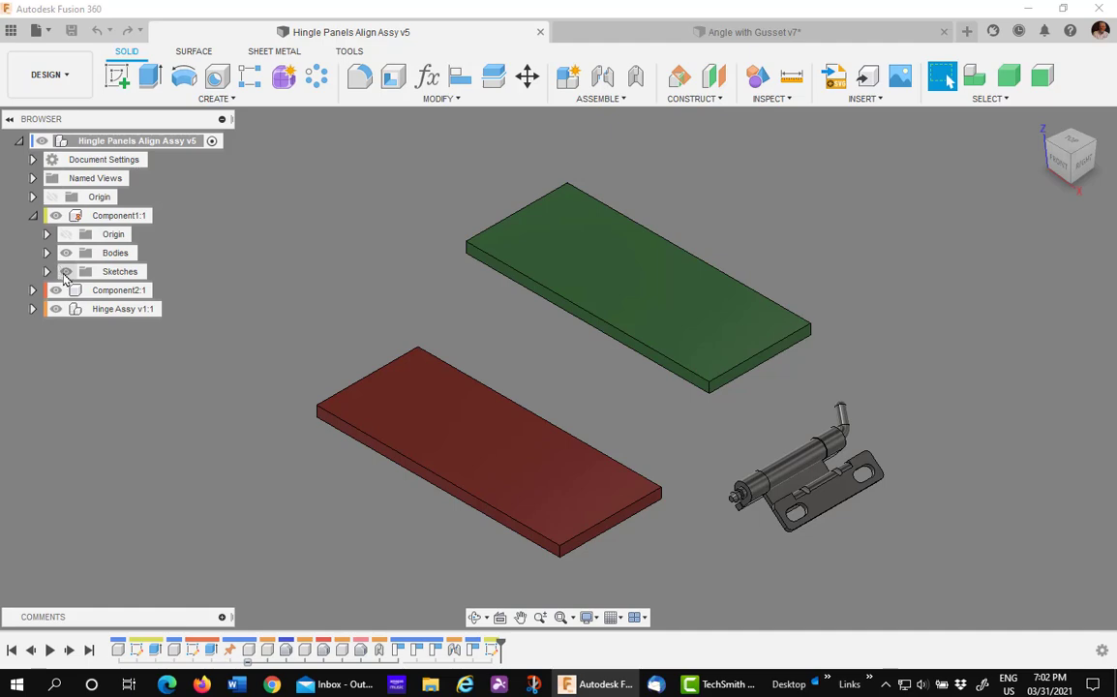
{"action": "left_click", "coordinate": [46, 271]}
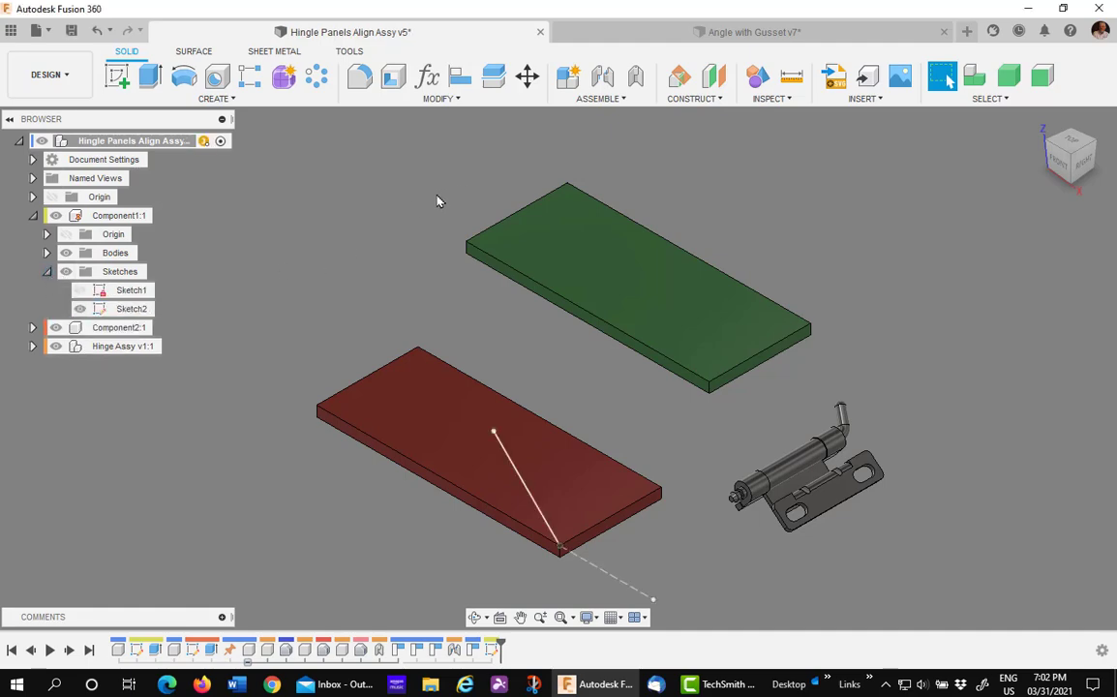
{"action": "mouse_move", "coordinate": [370, 263]}
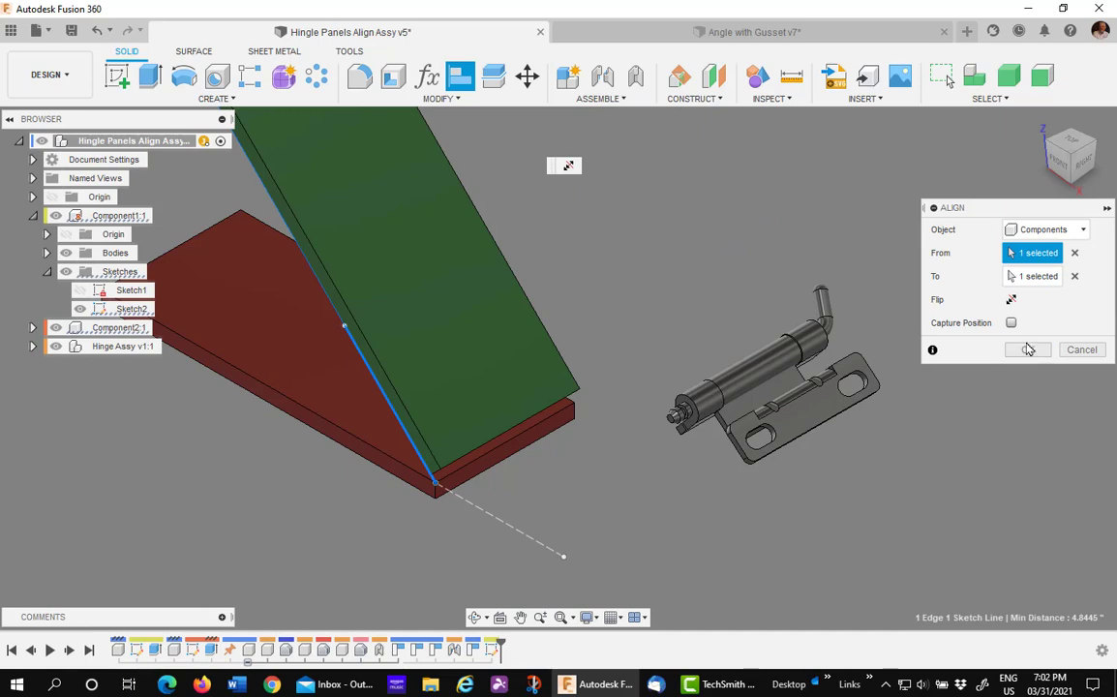
Align the green panel onto the red panel's sketch line so its edge rests along the red panel's edge
{"action": "left_click", "coordinate": [1026, 349]}
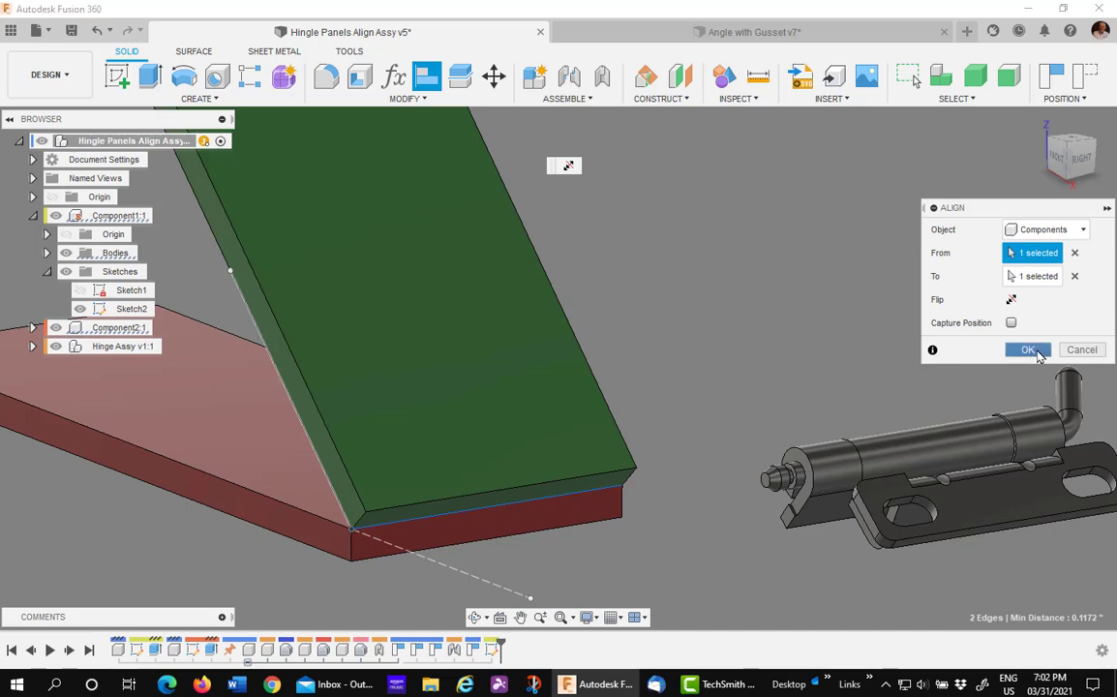
{"action": "left_click", "coordinate": [1027, 348]}
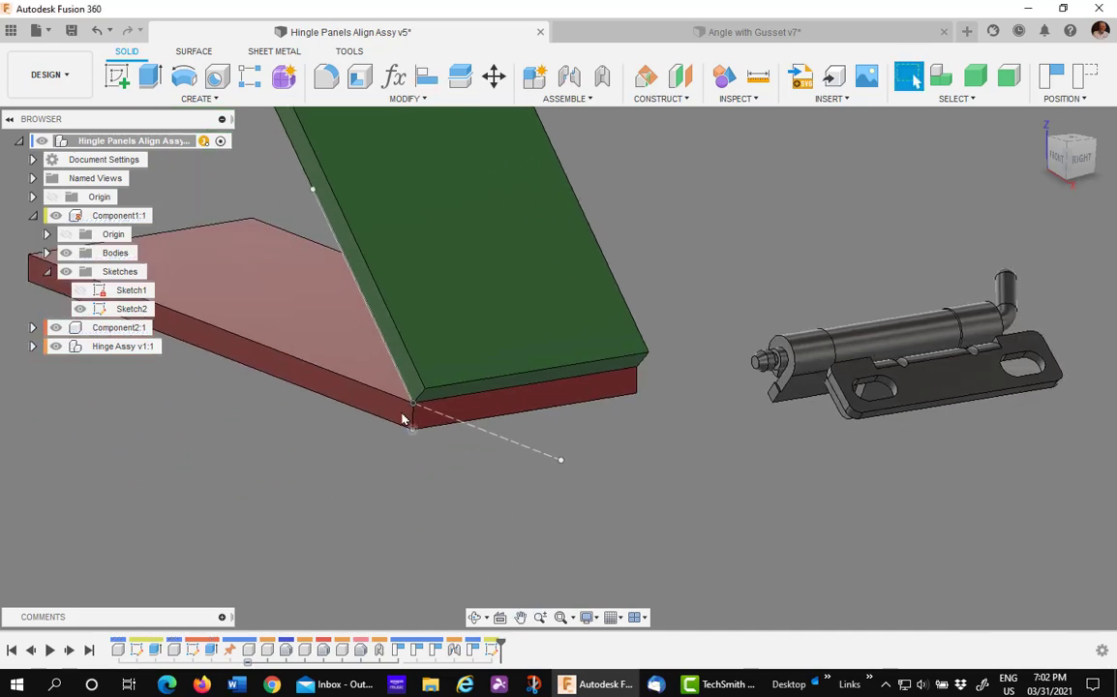
{"action": "mouse_move", "coordinate": [693, 321]}
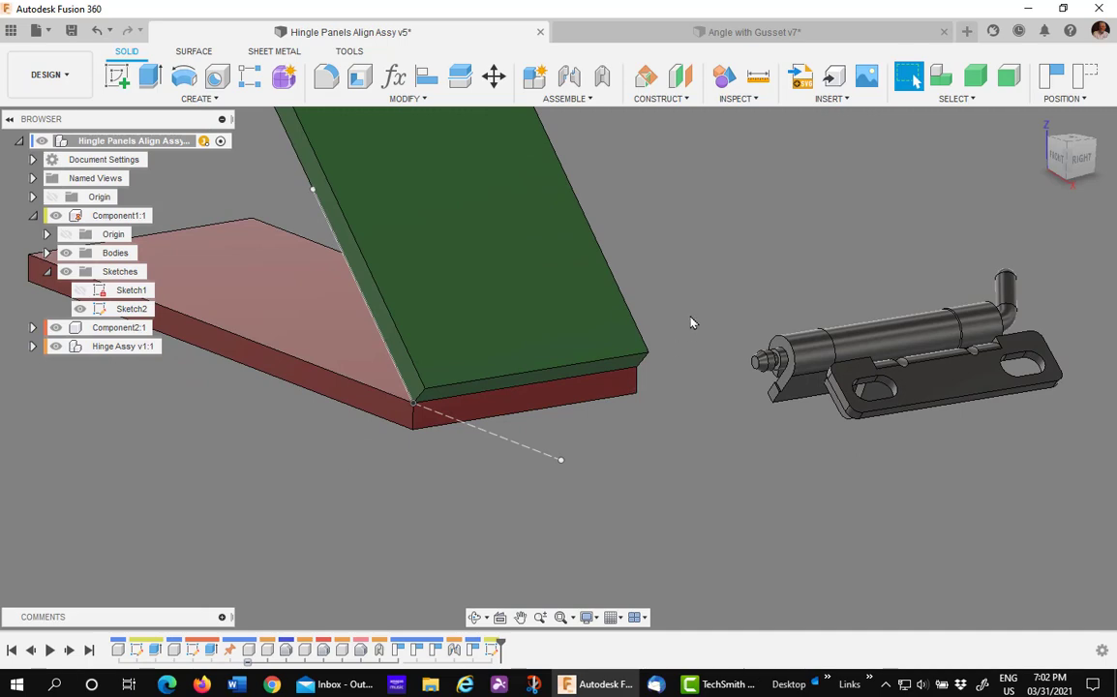
{"action": "mouse_move", "coordinate": [633, 527]}
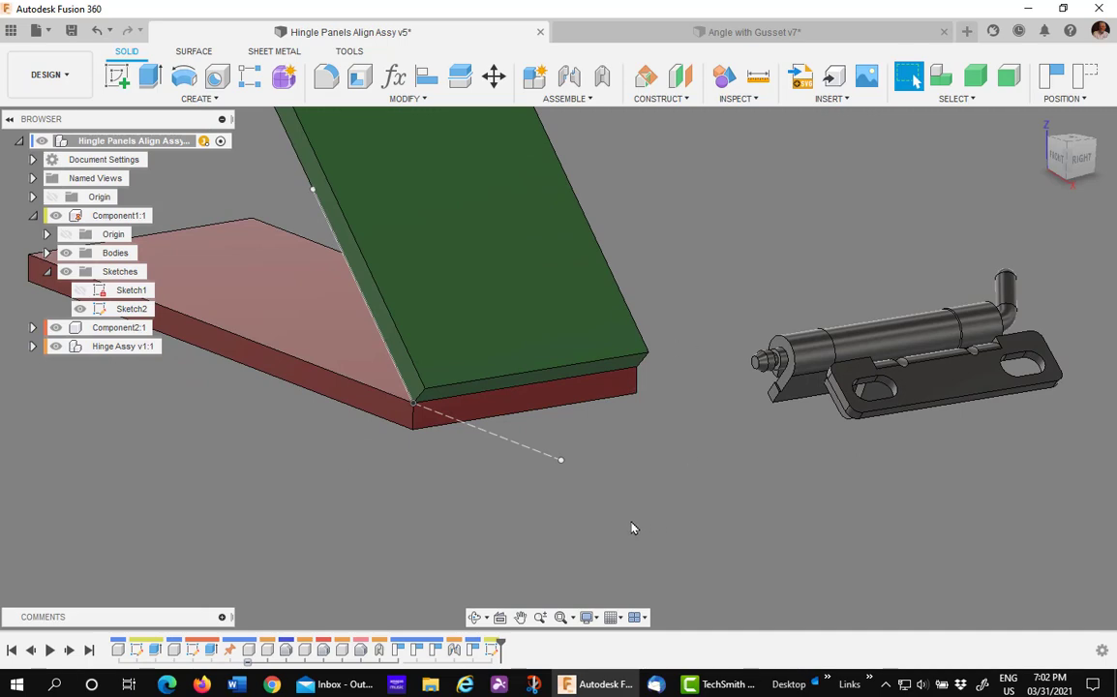
{"action": "mouse_move", "coordinate": [707, 472]}
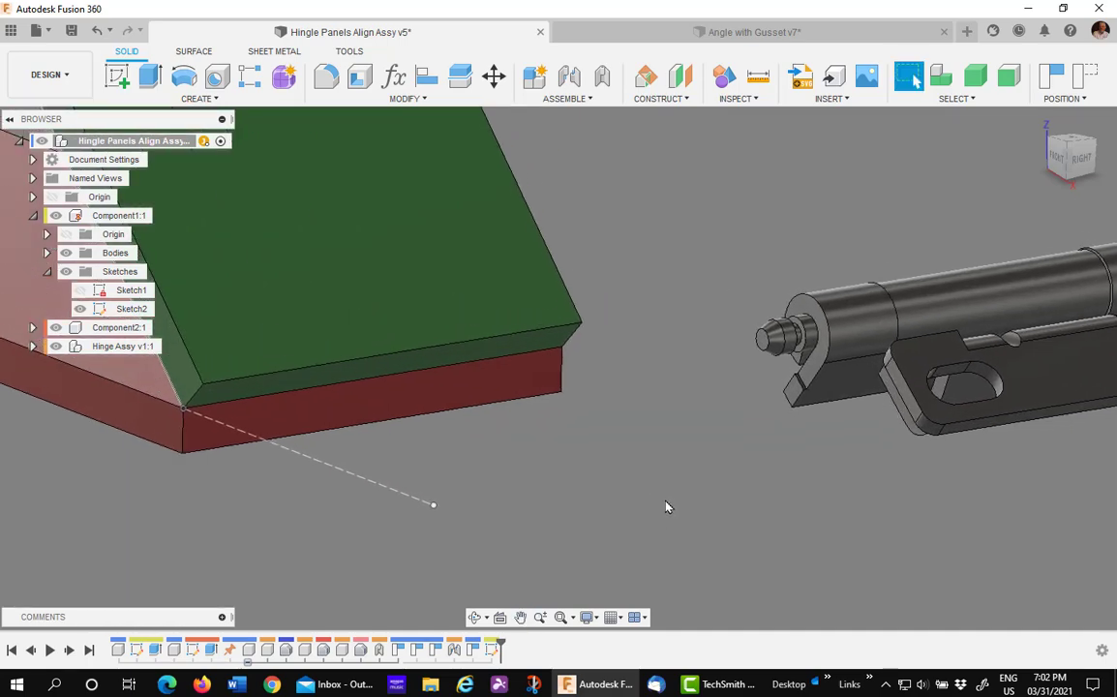
{"action": "mouse_move", "coordinate": [670, 478]}
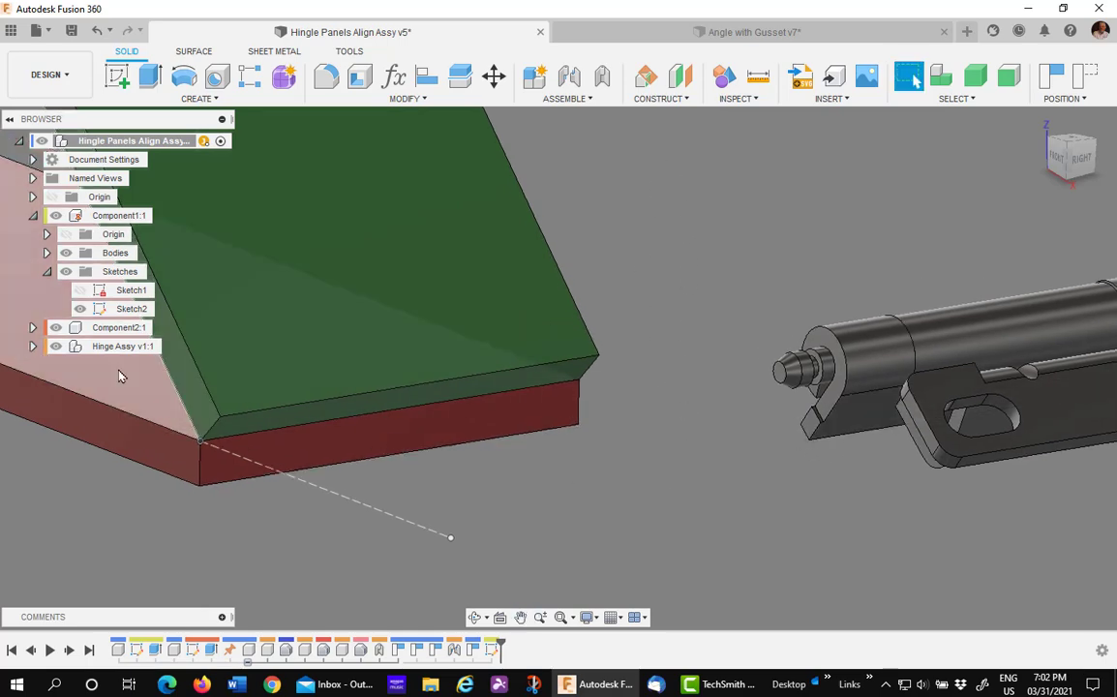
{"action": "mouse_move", "coordinate": [570, 78]}
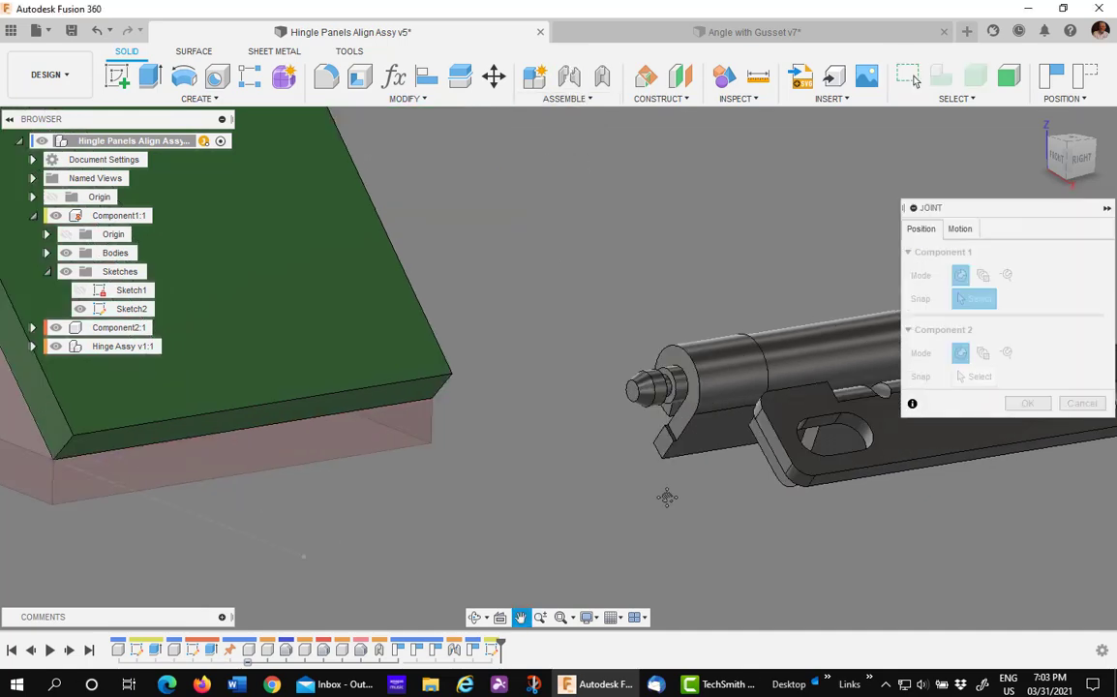
Create a joint snapping Hinge part 1 to the matching point on the panel edge
{"action": "left_click_drag", "start_coordinate": [669, 495], "coordinate": [798, 523]}
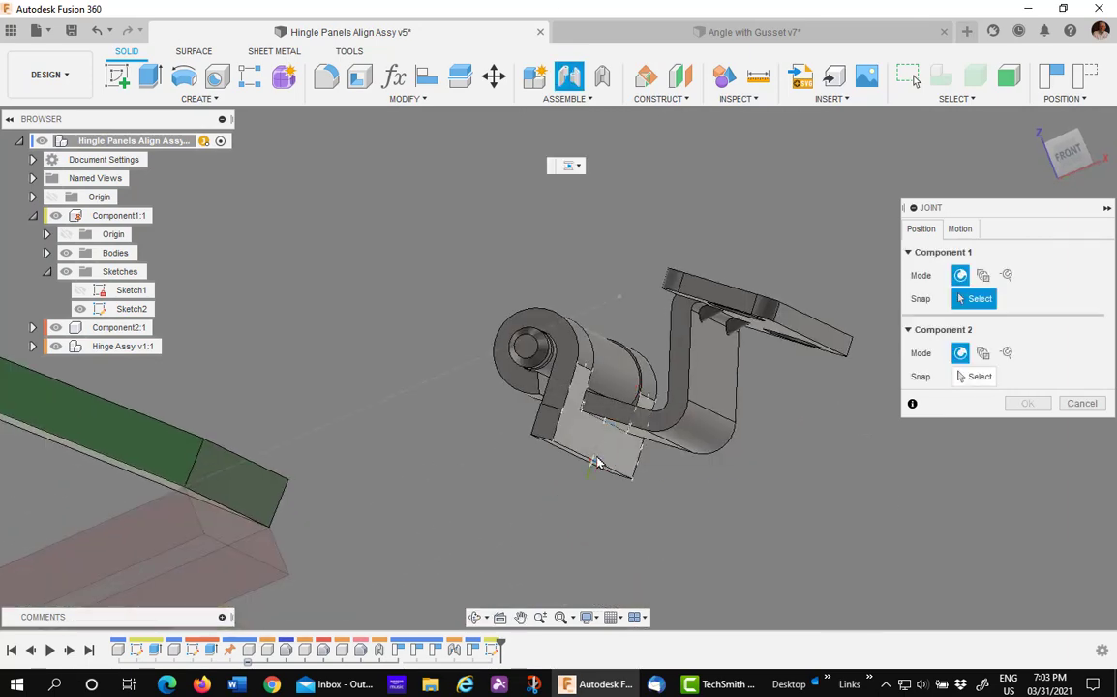
{"action": "left_click", "coordinate": [598, 463]}
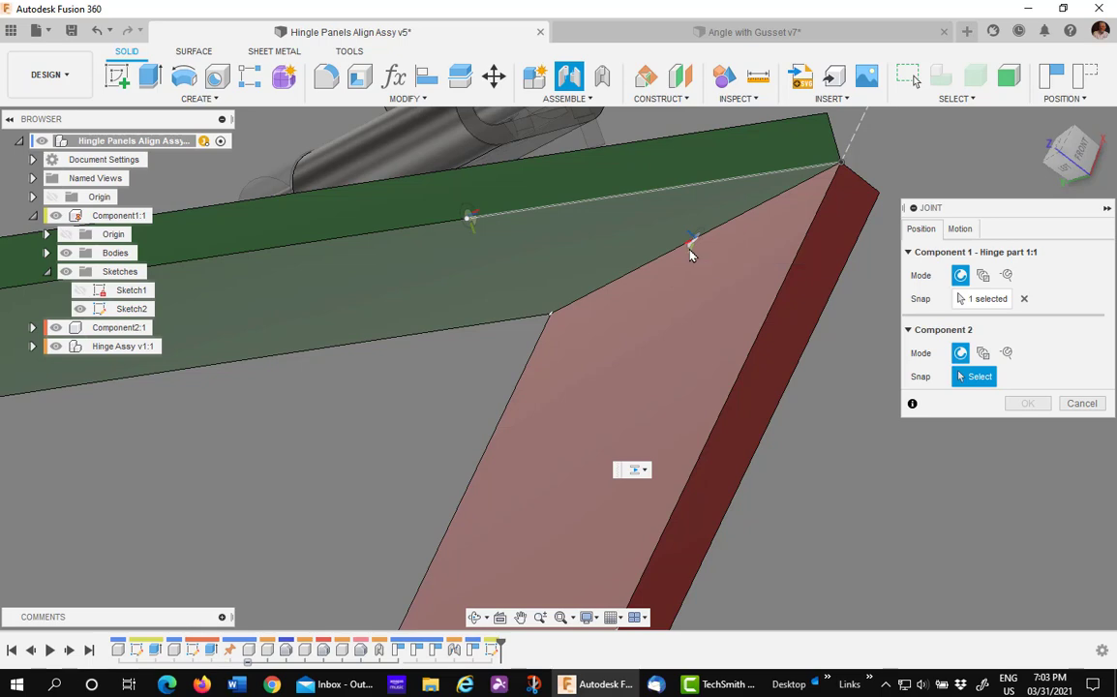
{"action": "left_click", "coordinate": [693, 240]}
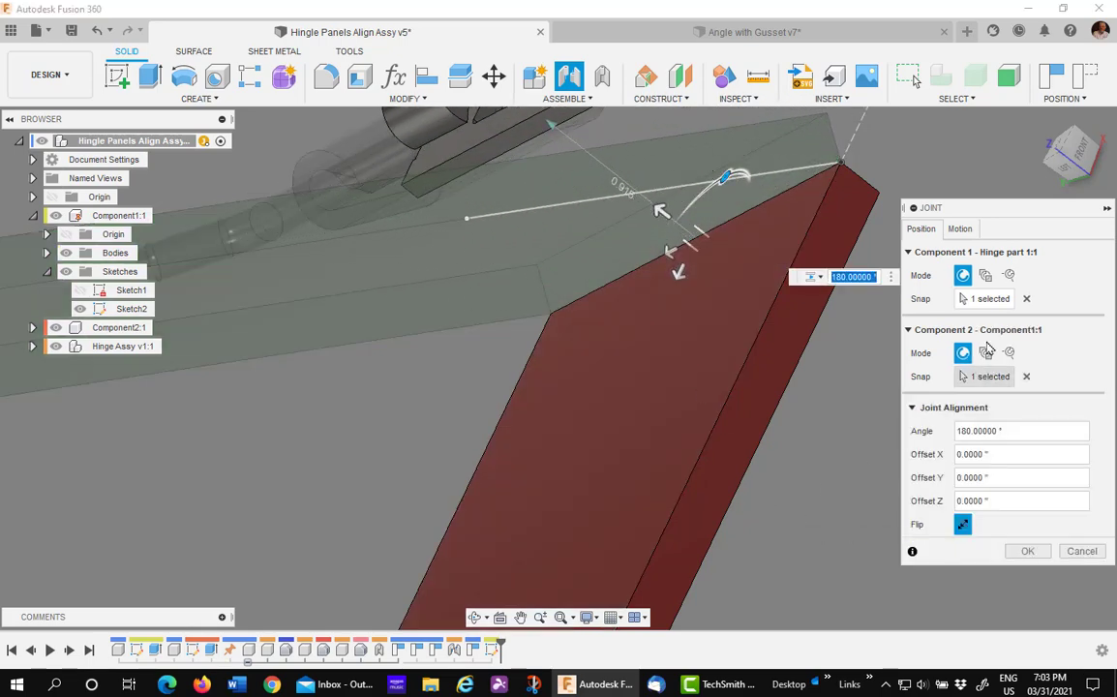
{"action": "left_click", "coordinate": [961, 229]}
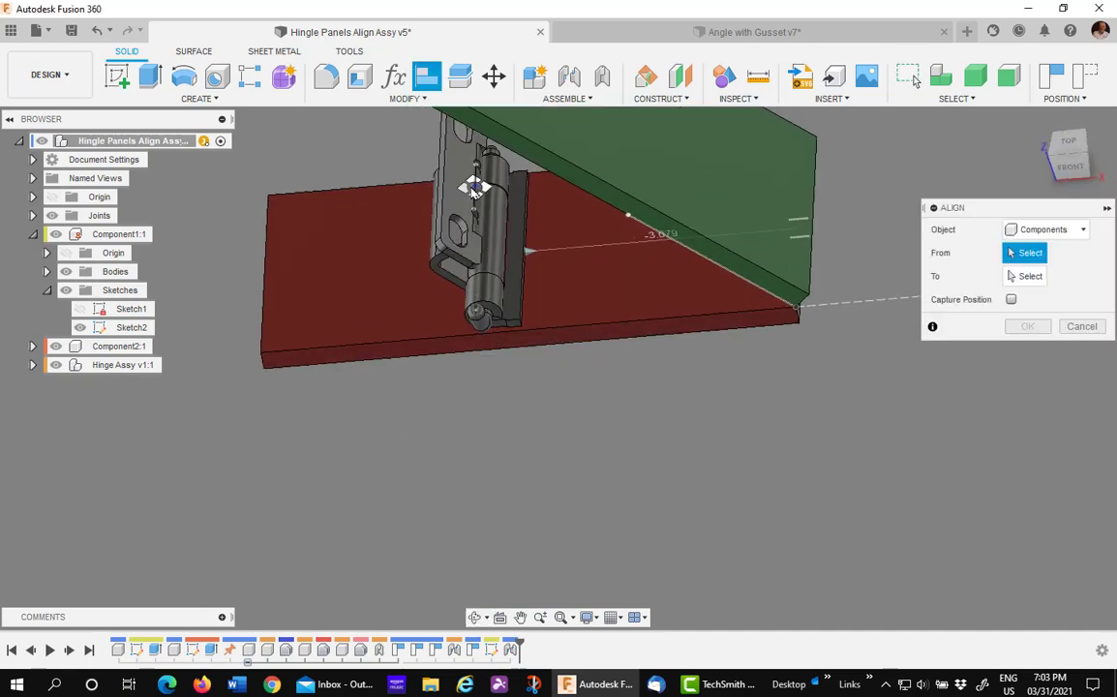
Pick the hinge face as the From geometry for aligning it to the green panel
{"action": "left_click", "coordinate": [472, 186]}
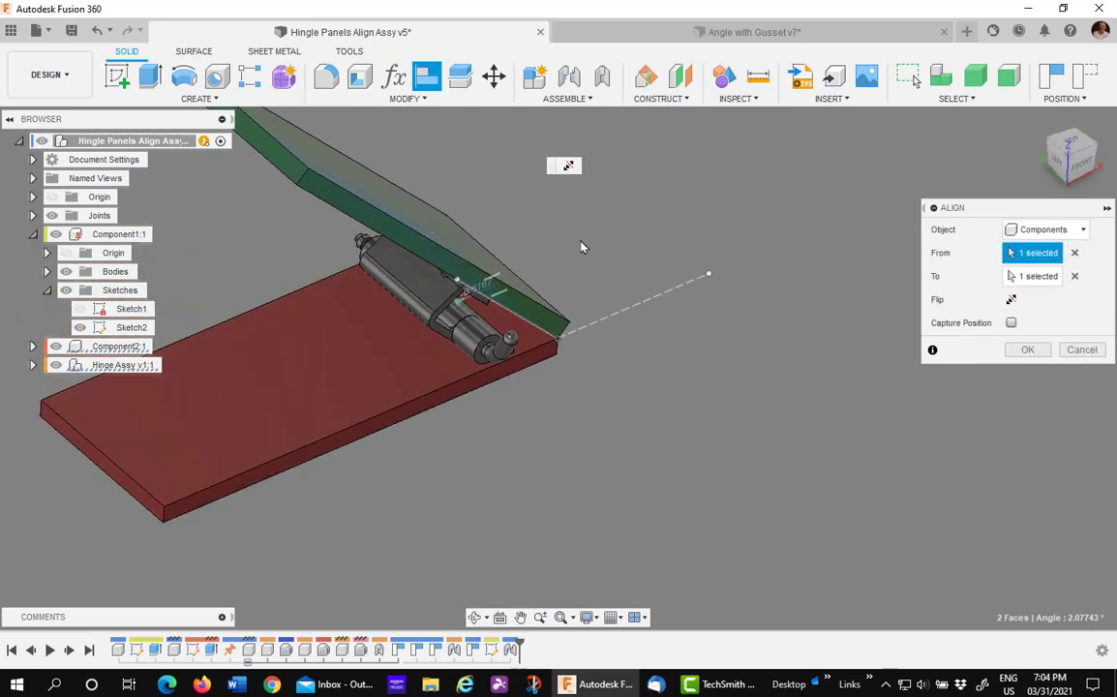
{"action": "mouse_move", "coordinate": [657, 428]}
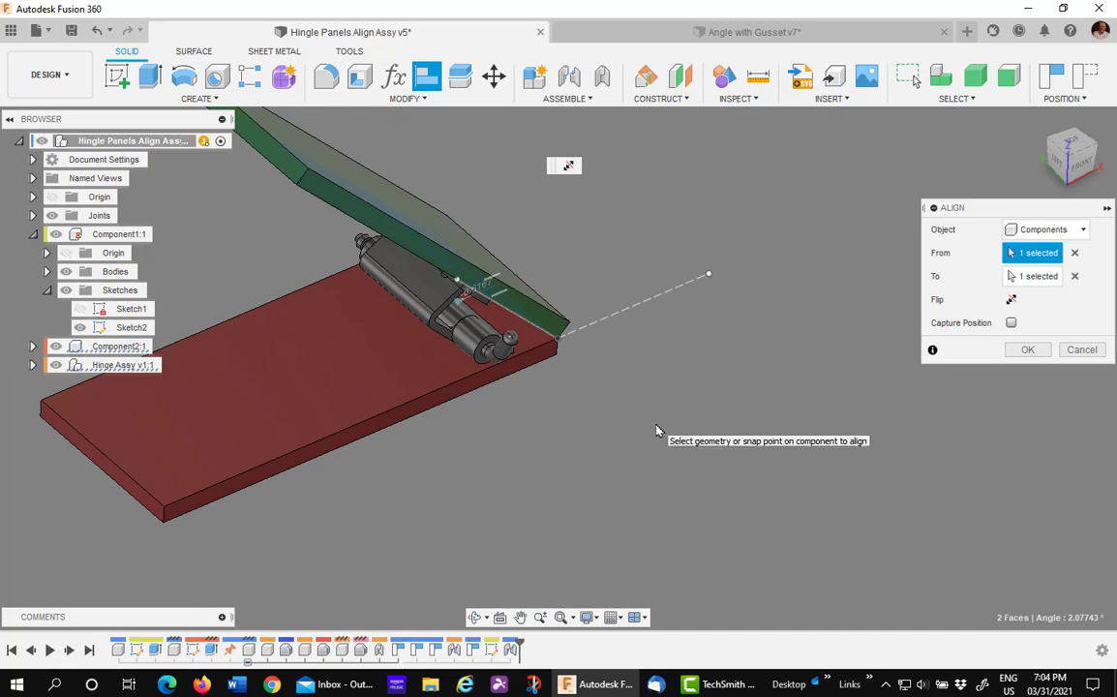
{"action": "mouse_move", "coordinate": [1028, 350]}
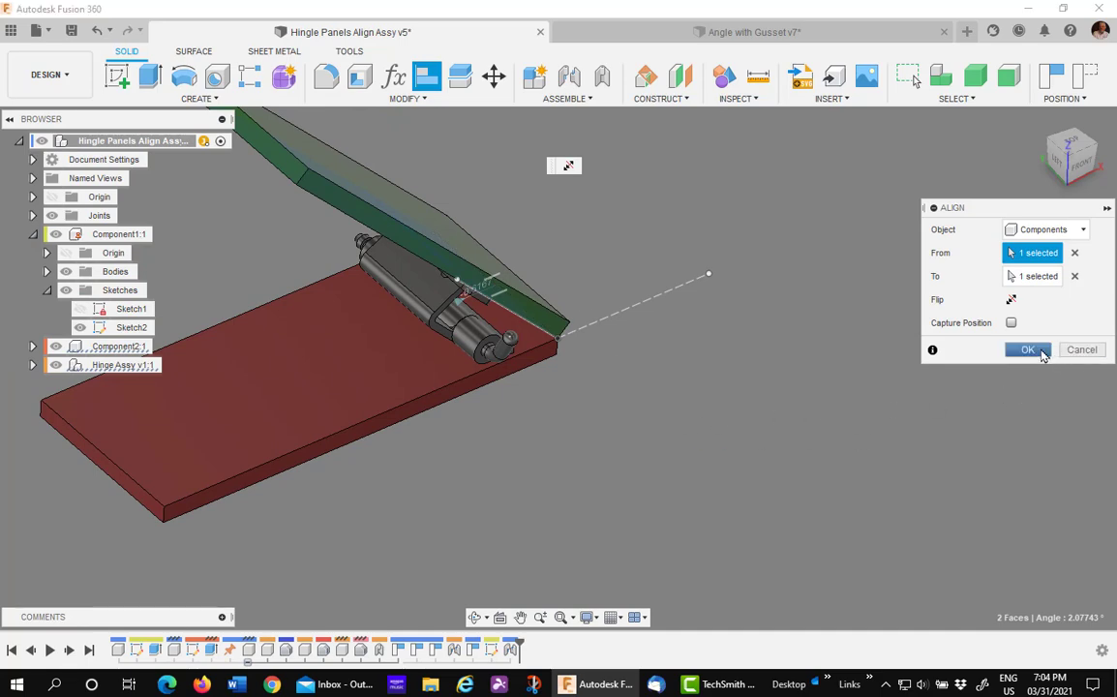
Commit the hinge alignment and join the hinge rigidly to the green panel as built
{"action": "left_click", "coordinate": [1026, 348]}
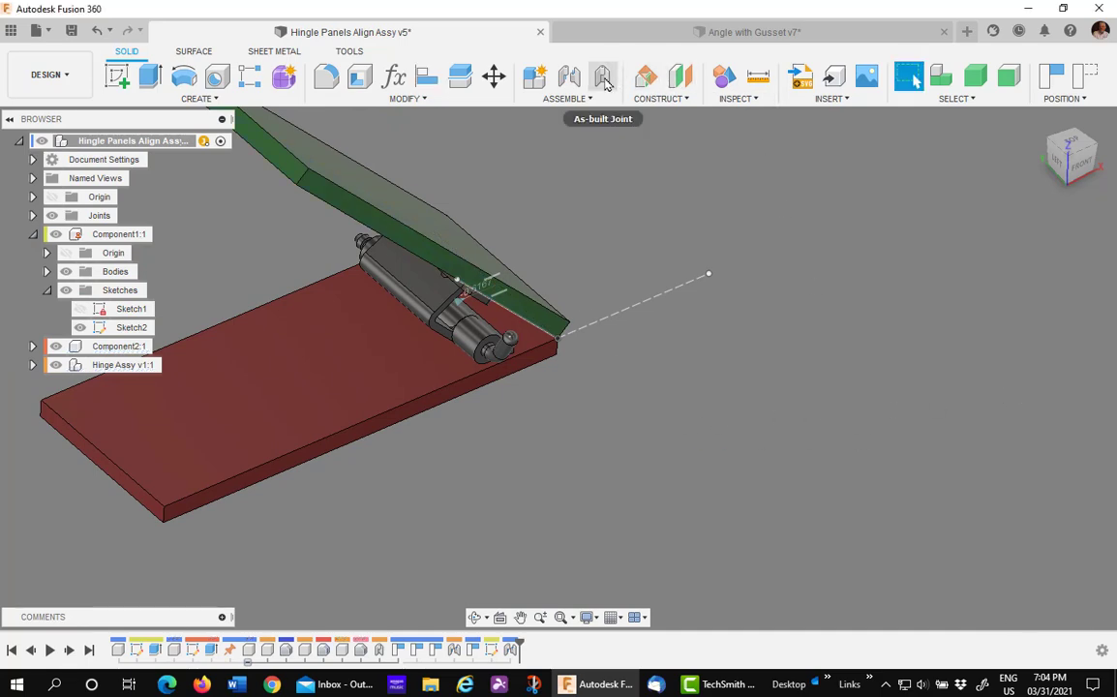
{"action": "left_click", "coordinate": [600, 78]}
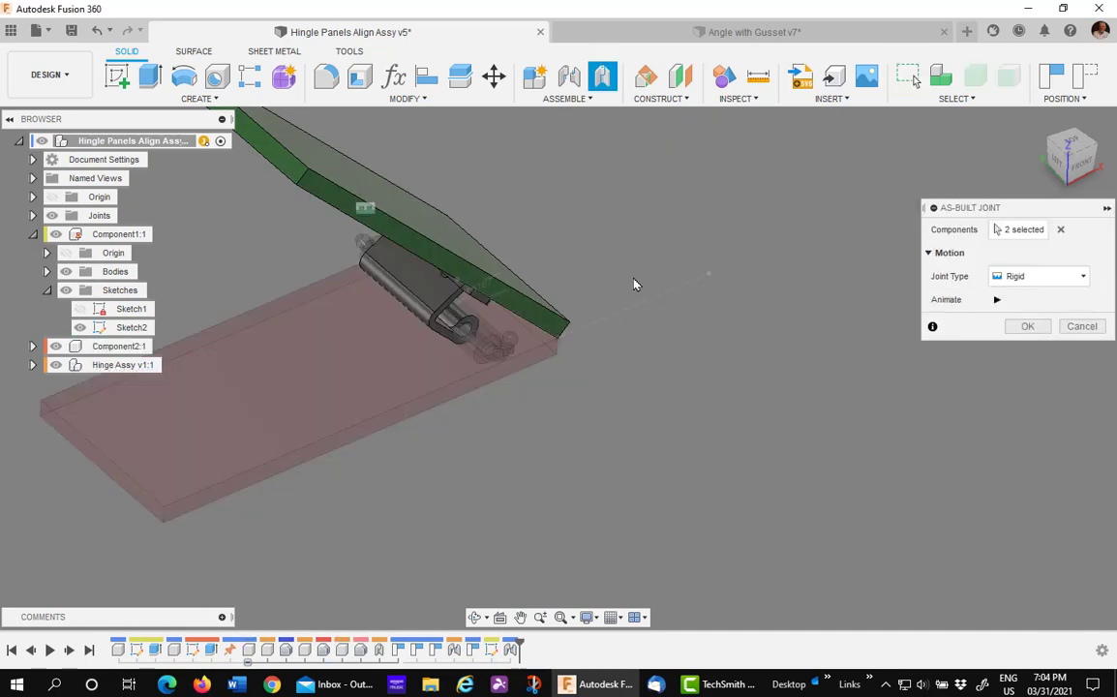
{"action": "mouse_move", "coordinate": [1080, 325]}
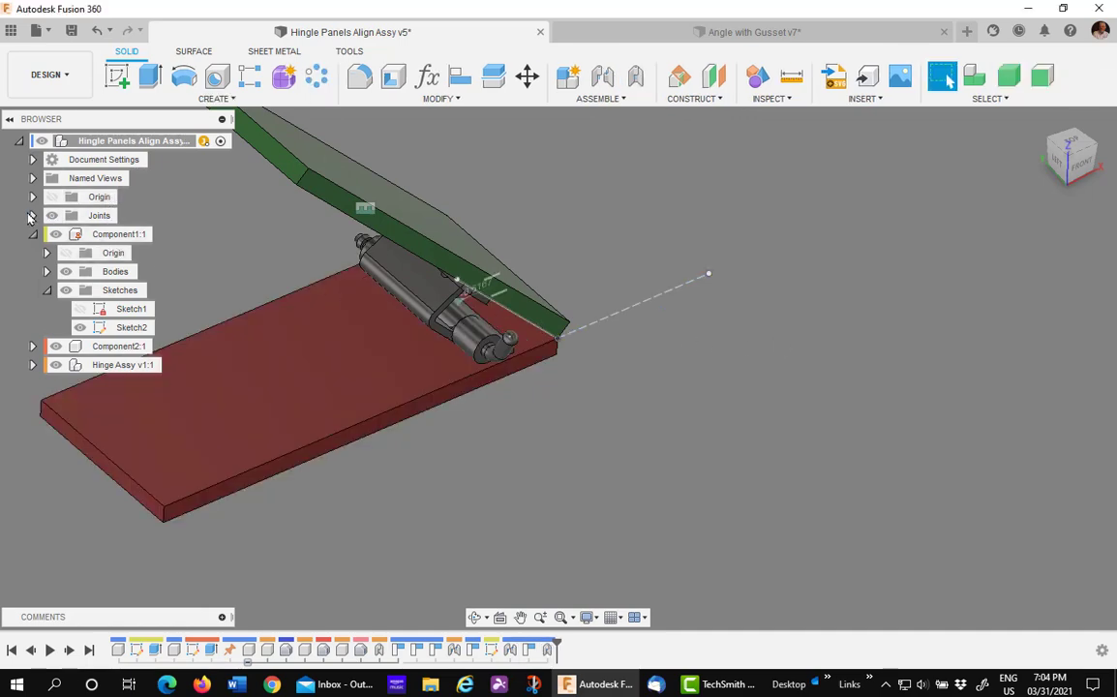
Expand the Joints list and bring up options for the Slider1 joint
{"action": "left_click", "coordinate": [31, 215]}
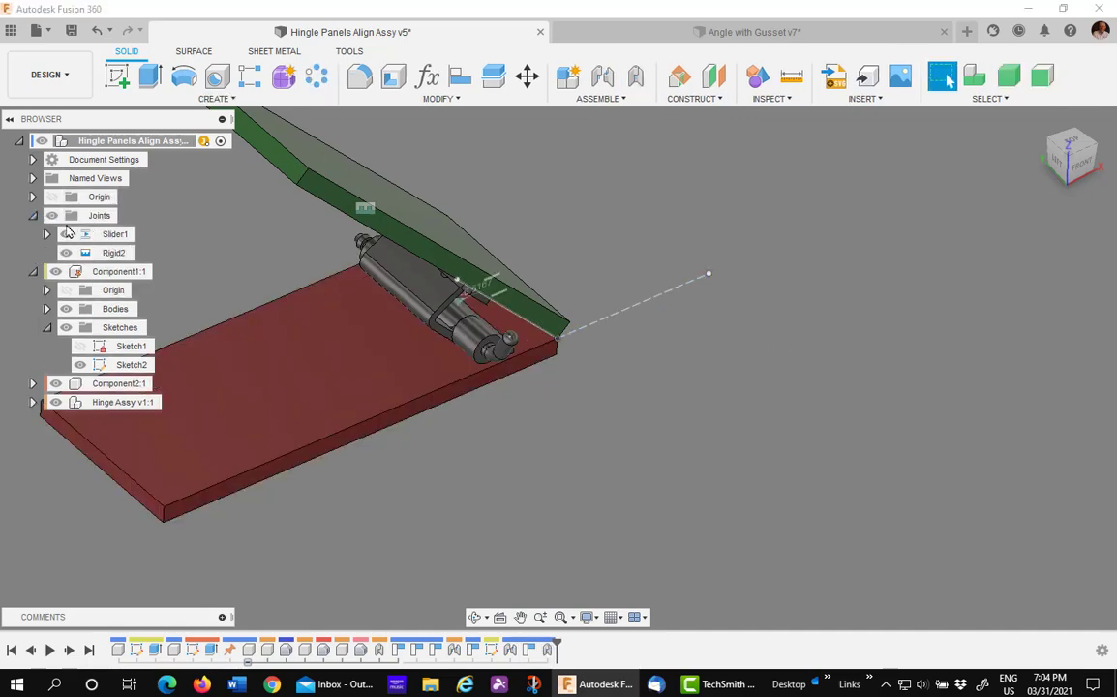
{"action": "right_click", "coordinate": [114, 232]}
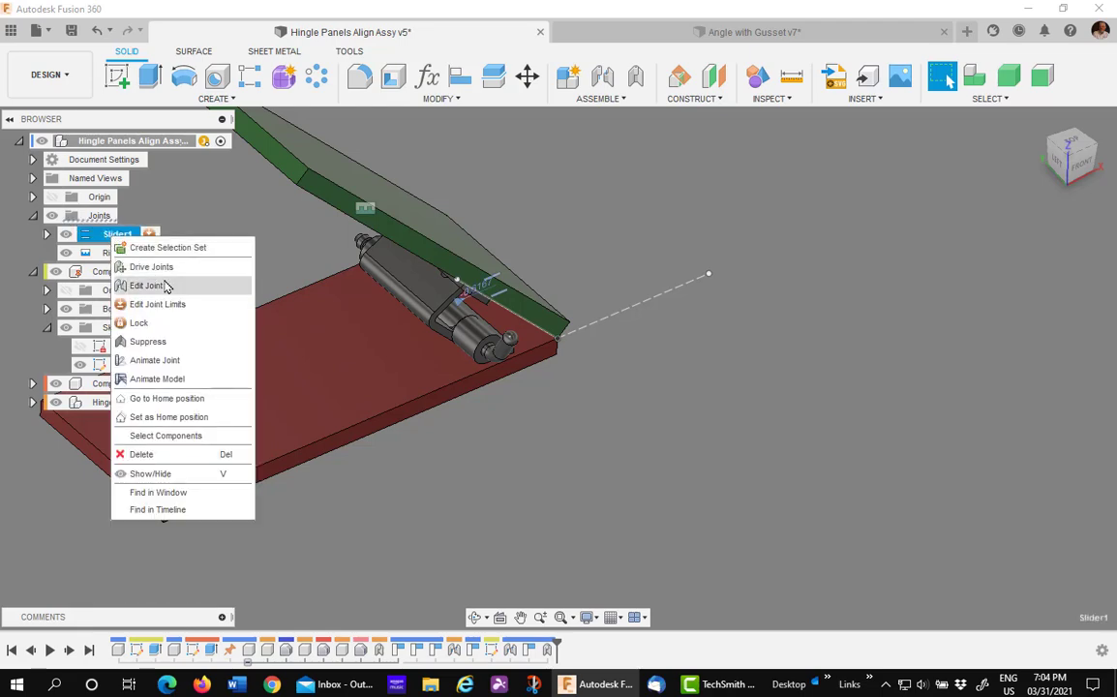
{"action": "mouse_move", "coordinate": [151, 322]}
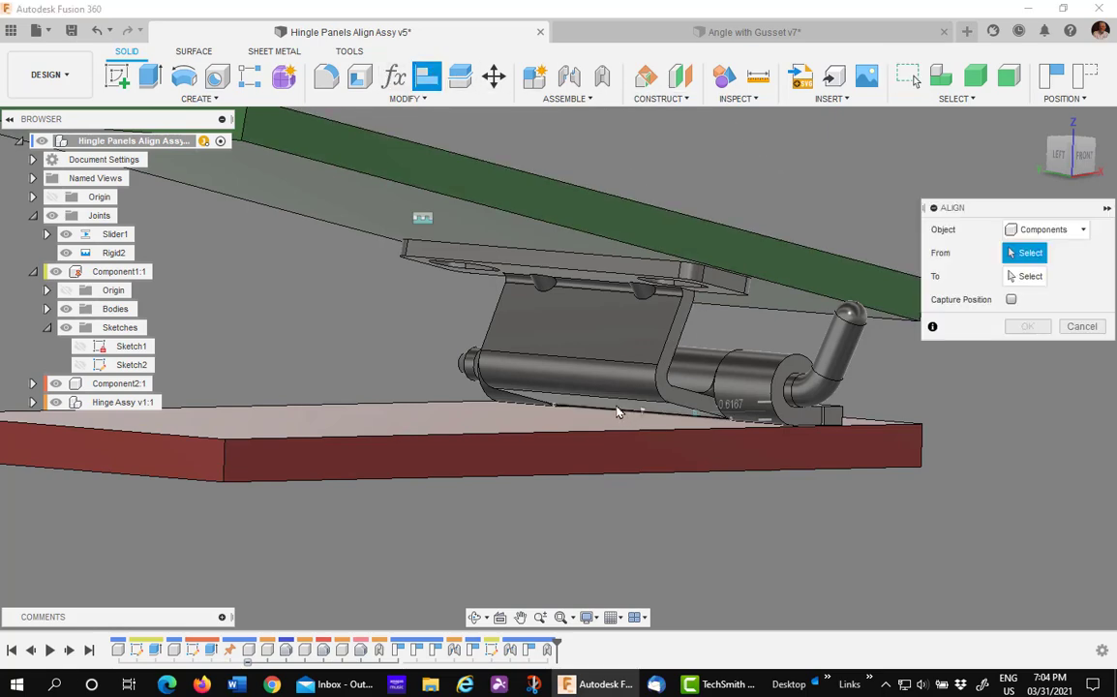
{"action": "mouse_move", "coordinate": [641, 412]}
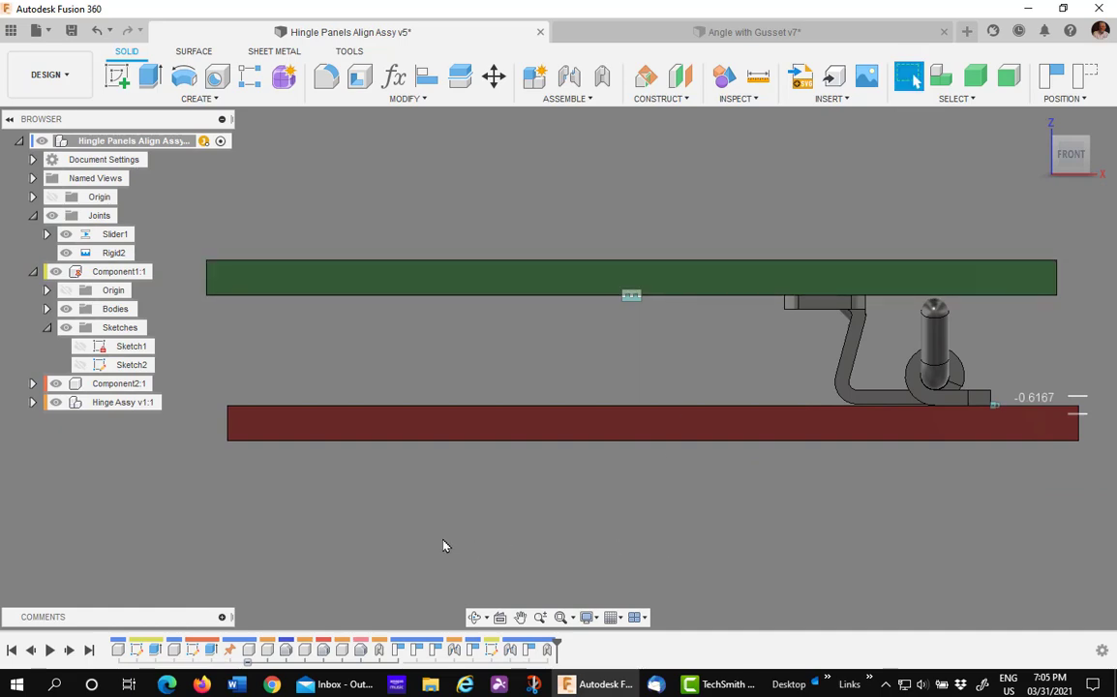
{"action": "mouse_move", "coordinate": [299, 548]}
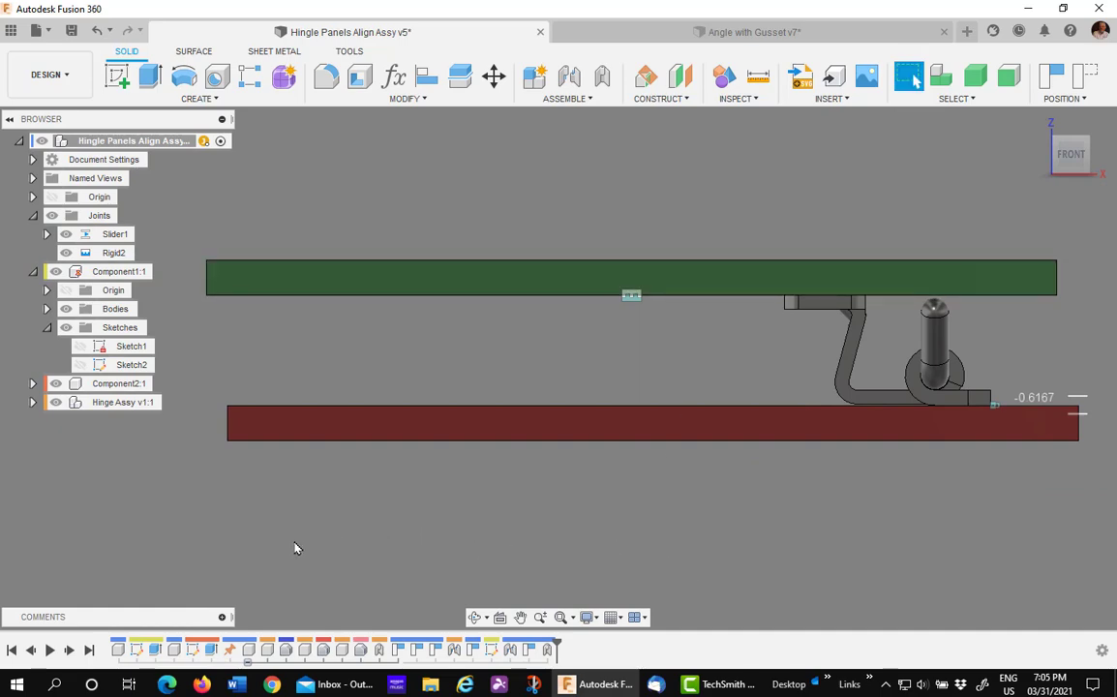